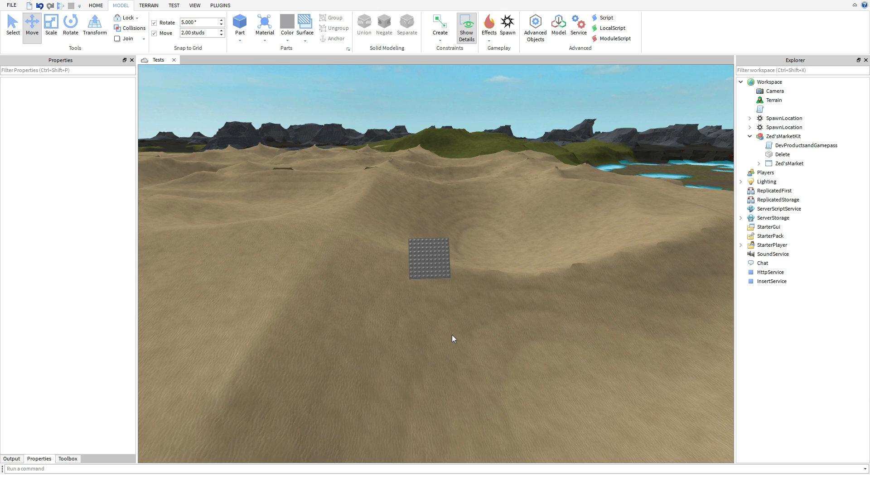
mouse_move(458, 332)
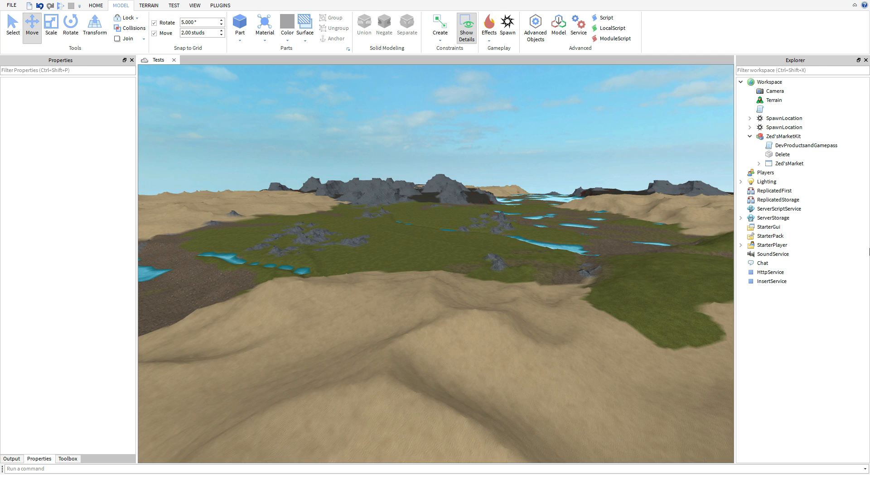
Move Zed'sMarket into StarterGui and DevProductsandGamepass into ServerScriptService.
left_click(788, 163)
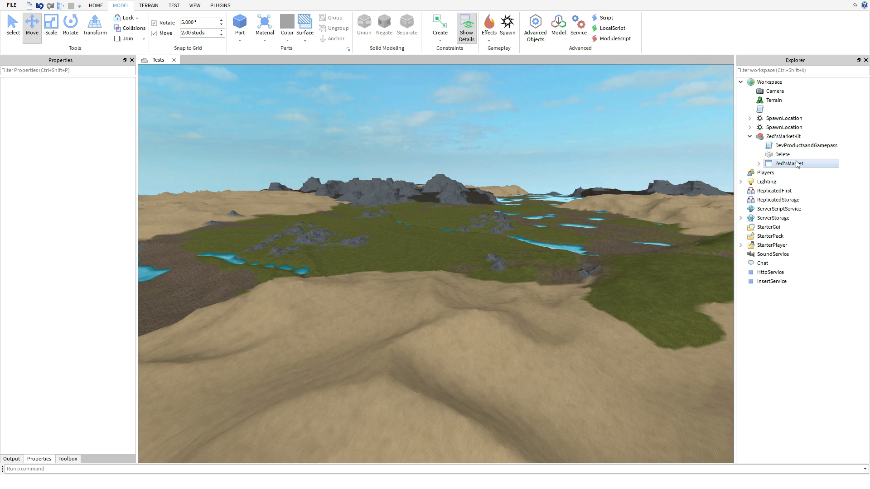
mouse_move(785, 167)
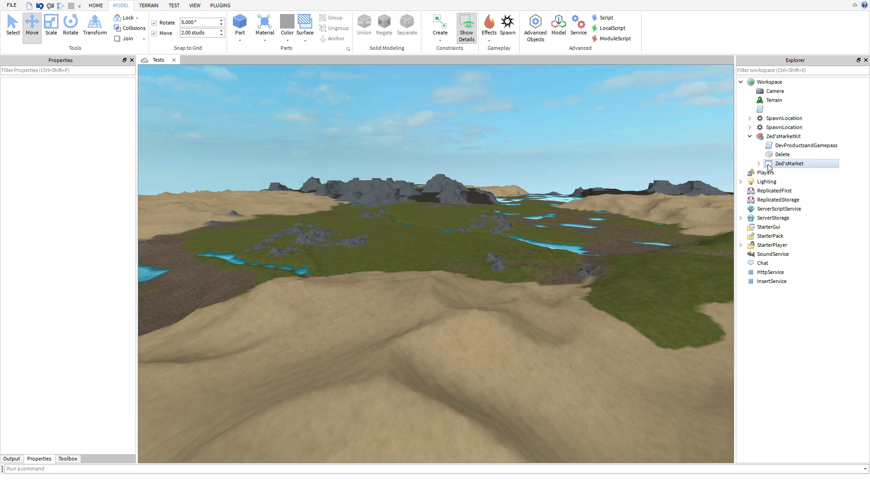
left_click(788, 163)
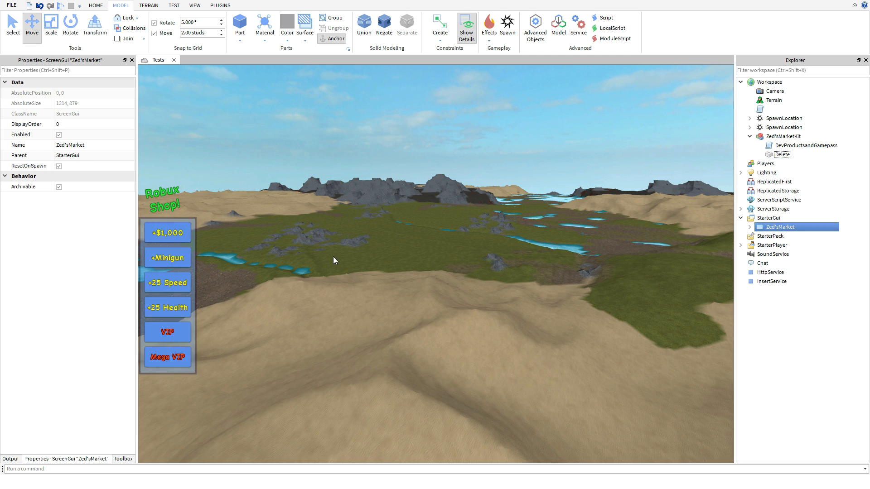
left_click(805, 145)
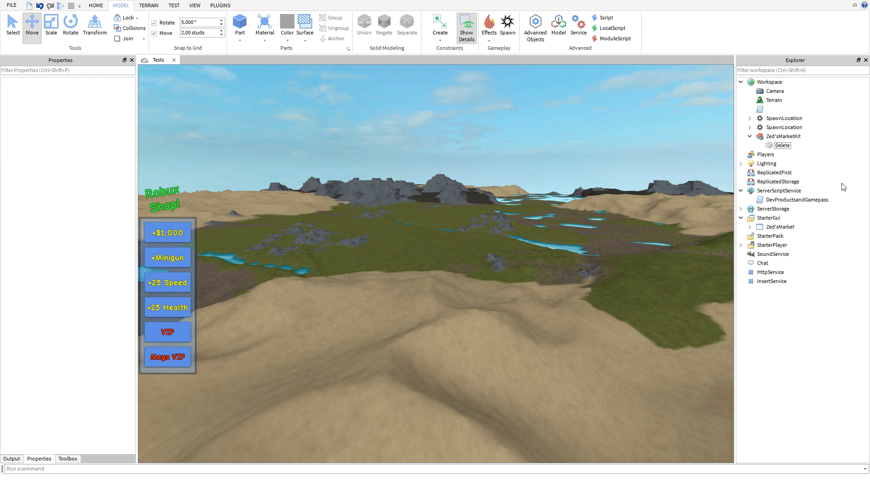
mouse_move(836, 72)
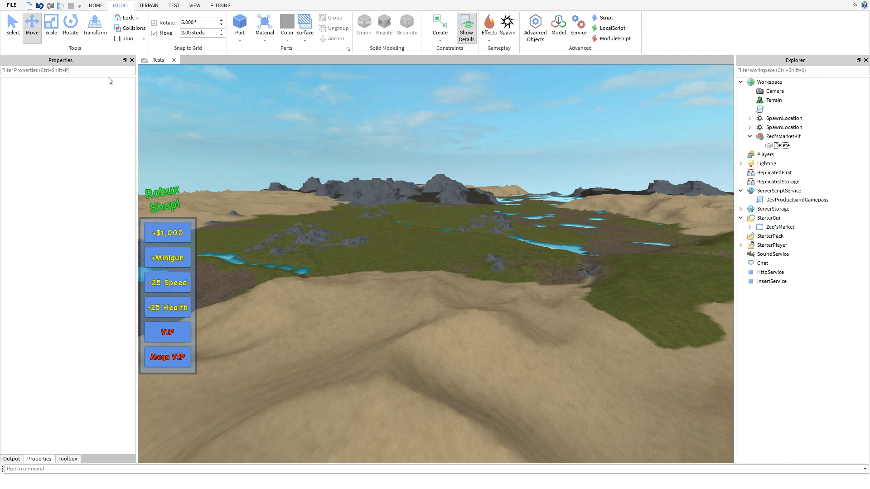
mouse_move(195, 9)
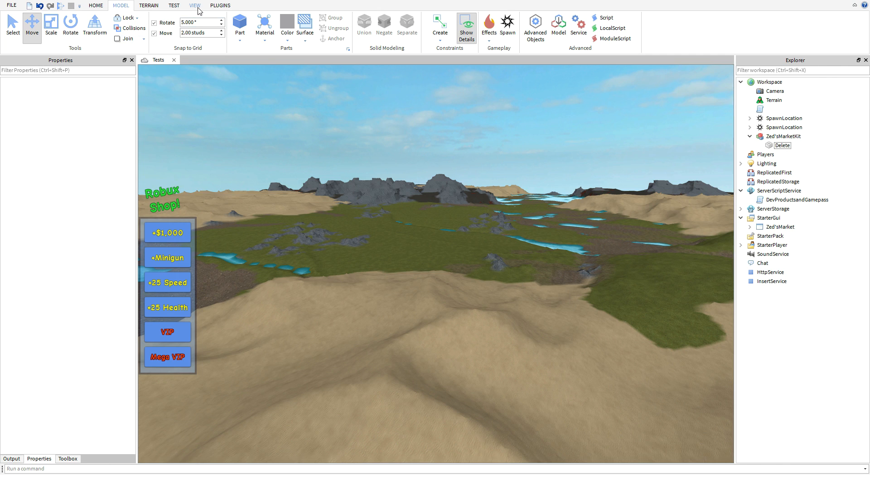
Expand Zed'sMarket under StarterGui to show Clicker, [INFO], Buttons and ShopTitle.
left_click(194, 6)
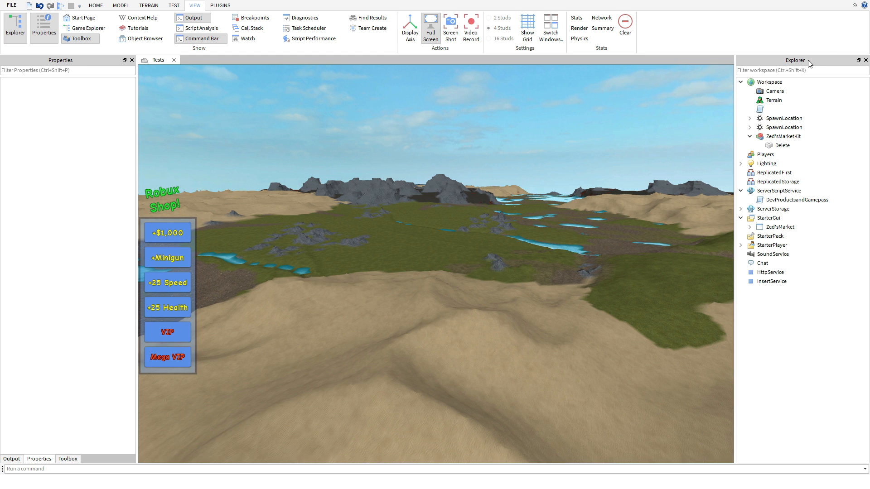
left_click(771, 245)
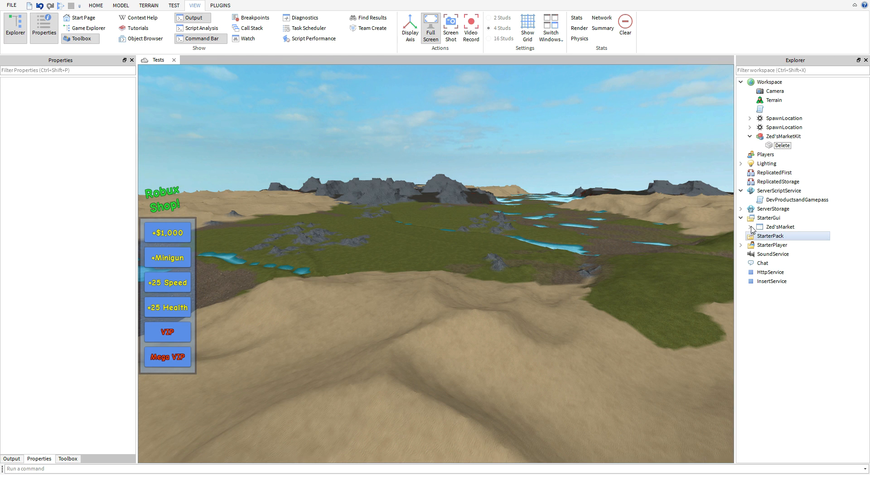
left_click(750, 227)
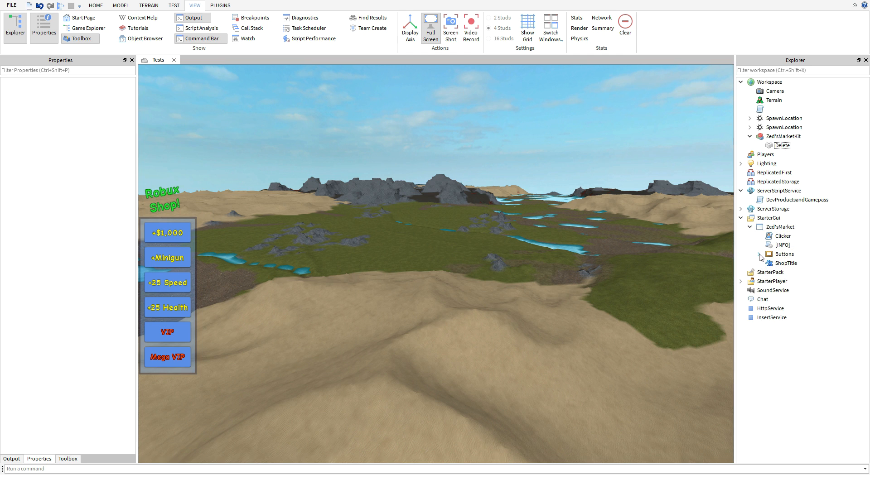
Expand Buttons and inspect product buttons 54529181 and 54529220.
left_click(759, 254)
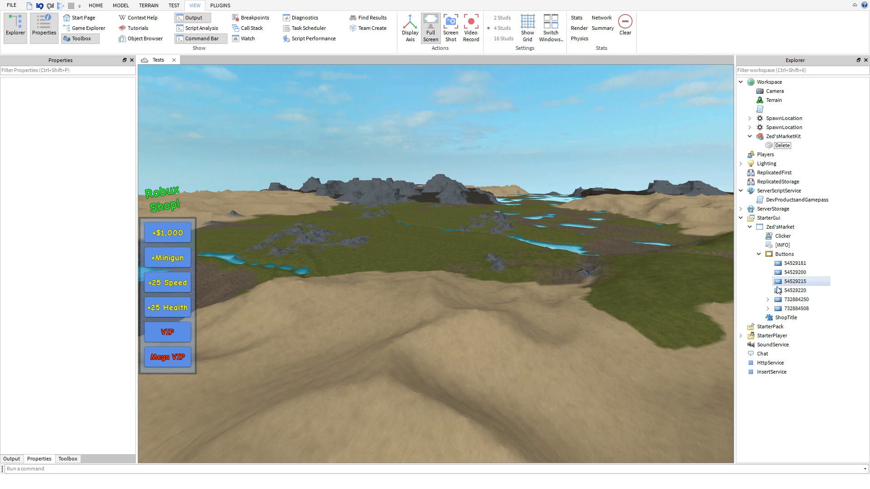
left_click(794, 263)
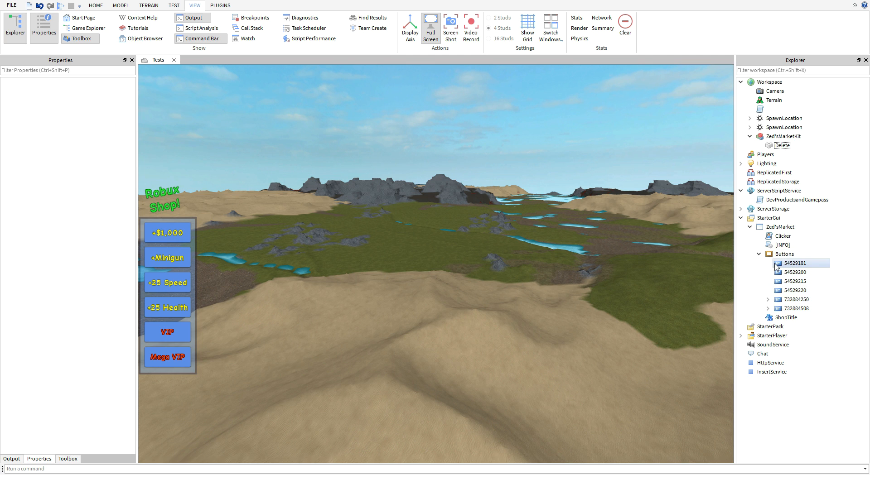
left_click(794, 290)
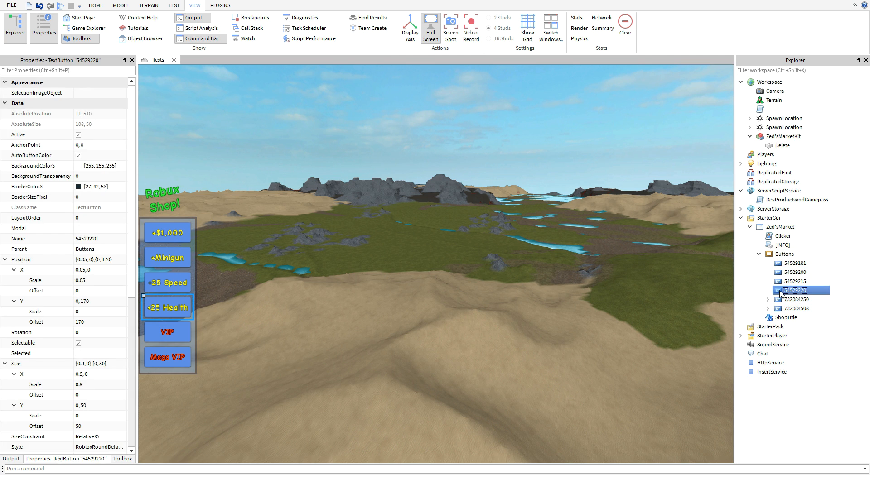
left_click(793, 299)
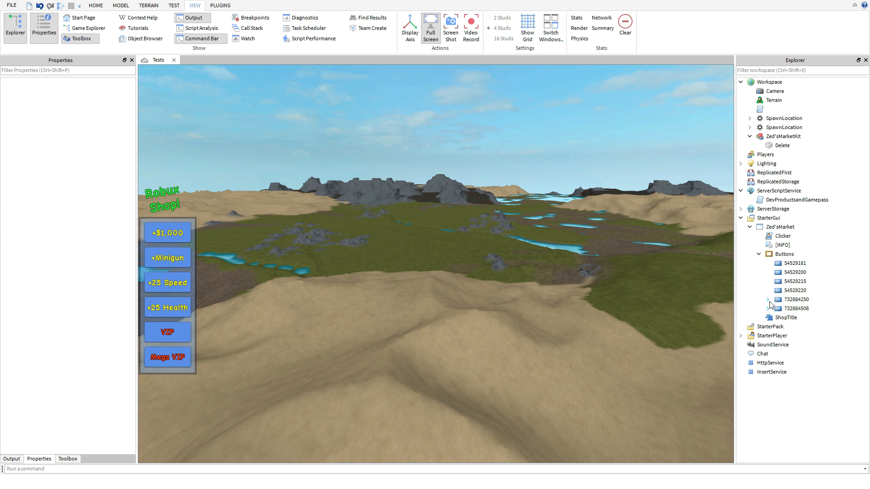
Expand gamepass buttons 732884250 and 732884508 to reveal their Gamepass values.
left_click(791, 299)
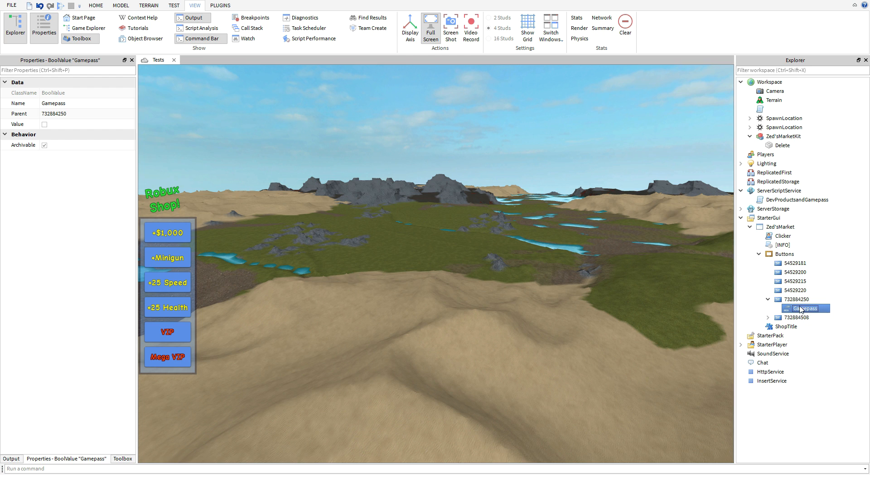
left_click(43, 124)
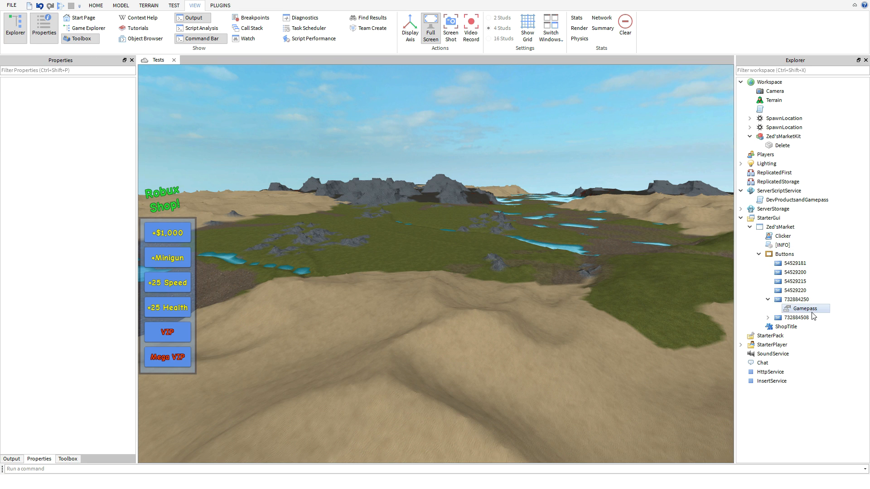
left_click(805, 308)
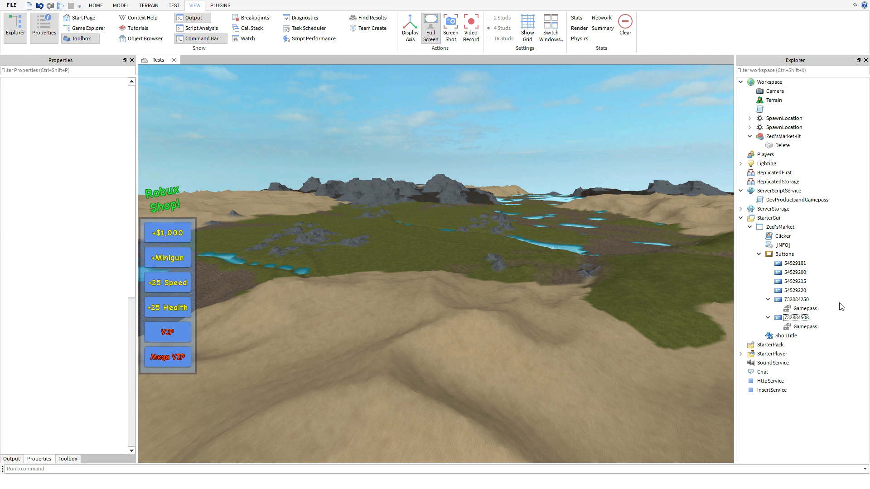
left_click(793, 281)
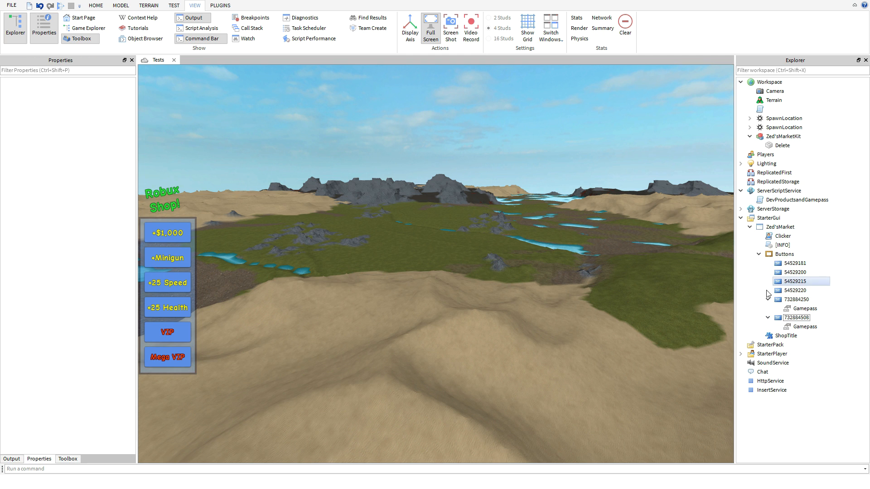
Select the Buttons frame to show its 120 by 340 pixel size.
left_click(783, 254)
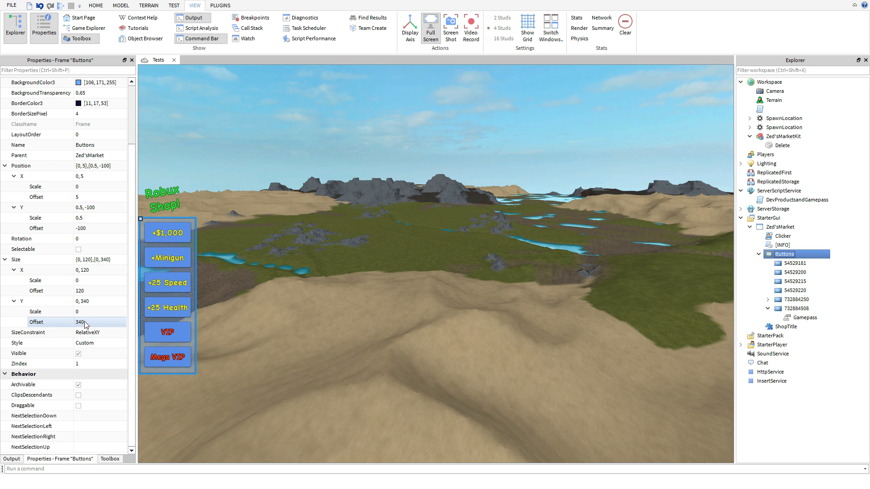
mouse_move(138, 323)
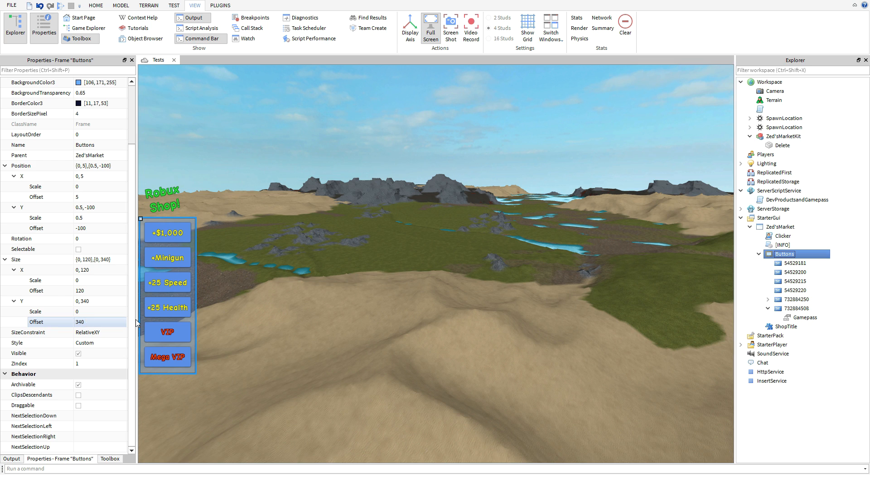
mouse_move(263, 231)
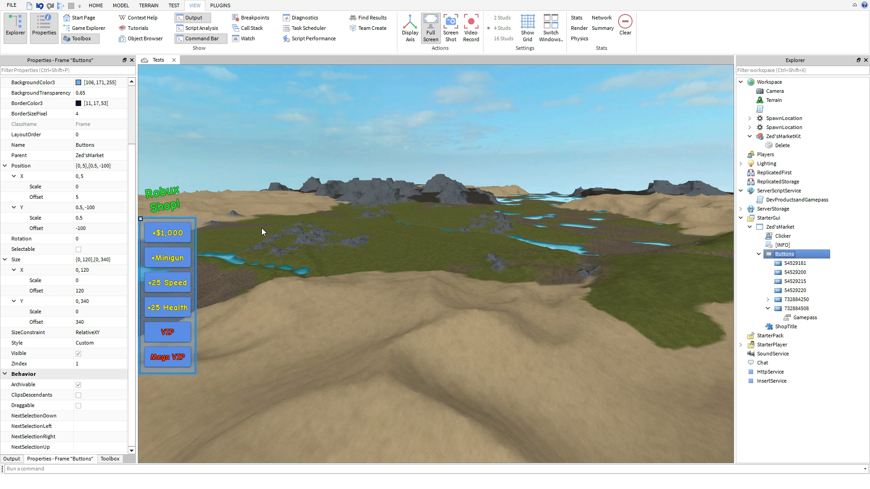
mouse_move(779, 264)
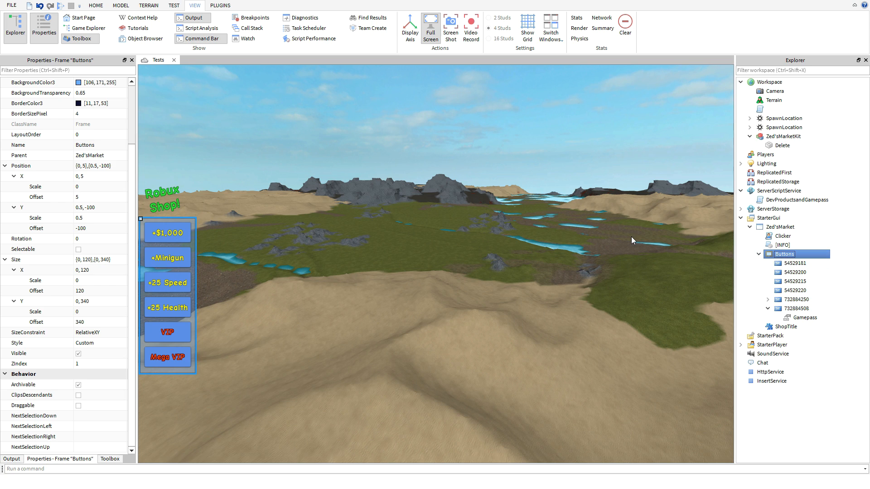
mouse_move(589, 242)
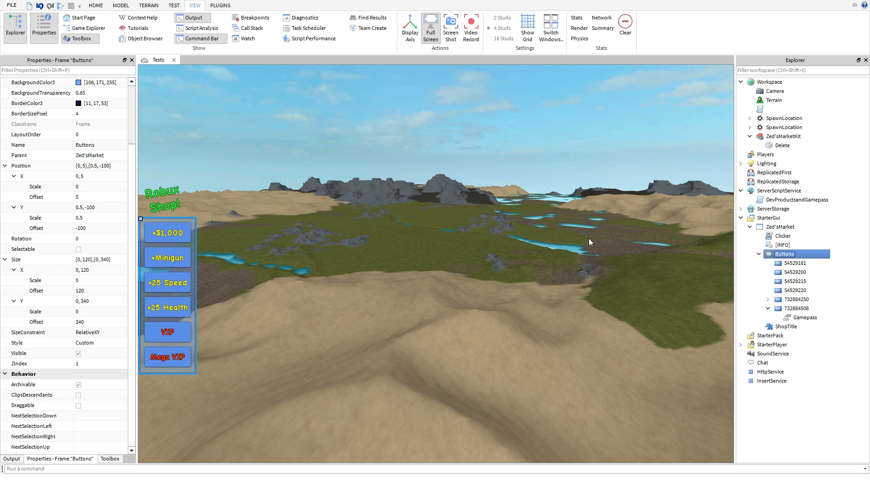
left_click(780, 226)
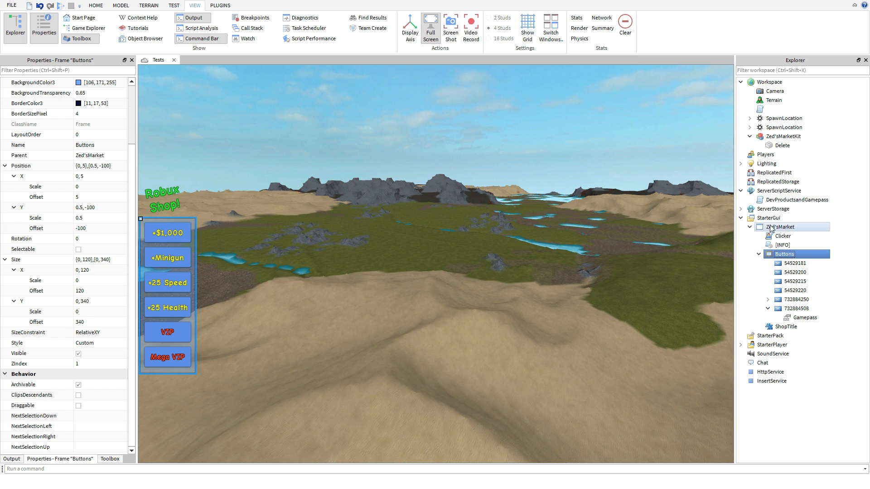
left_click(781, 217)
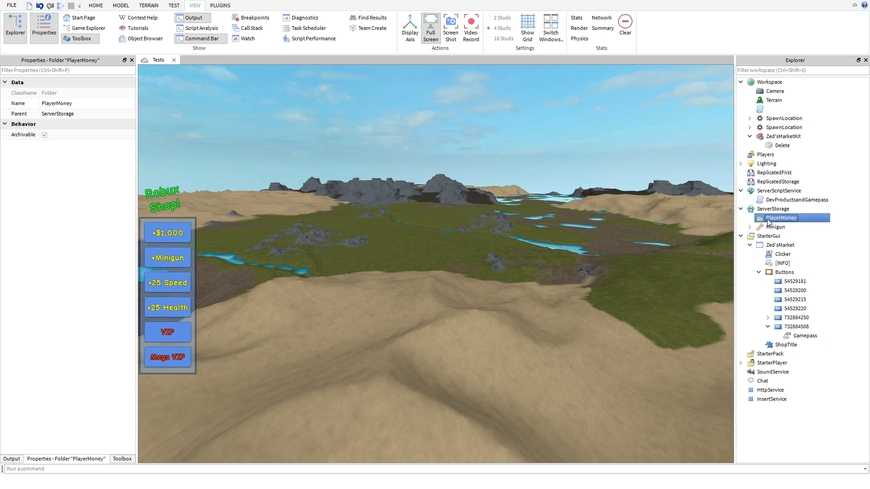
left_click(793, 290)
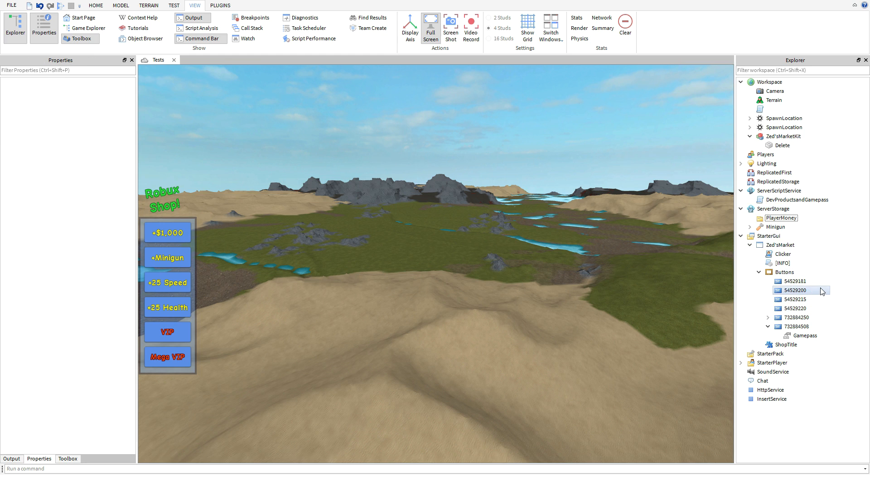
left_click(782, 217)
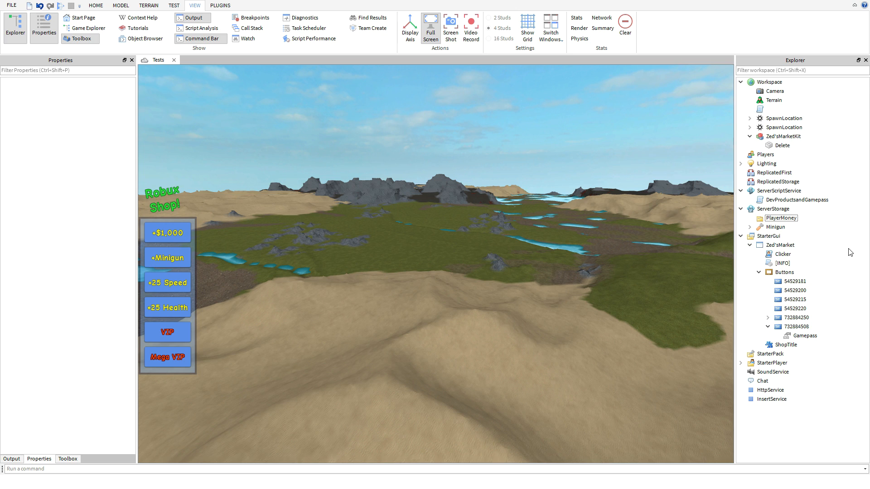
left_click(793, 281)
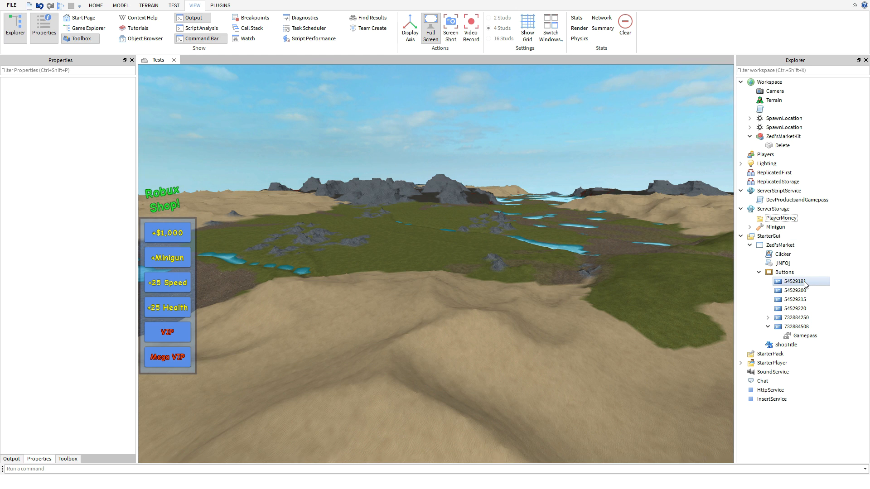
left_click(797, 280)
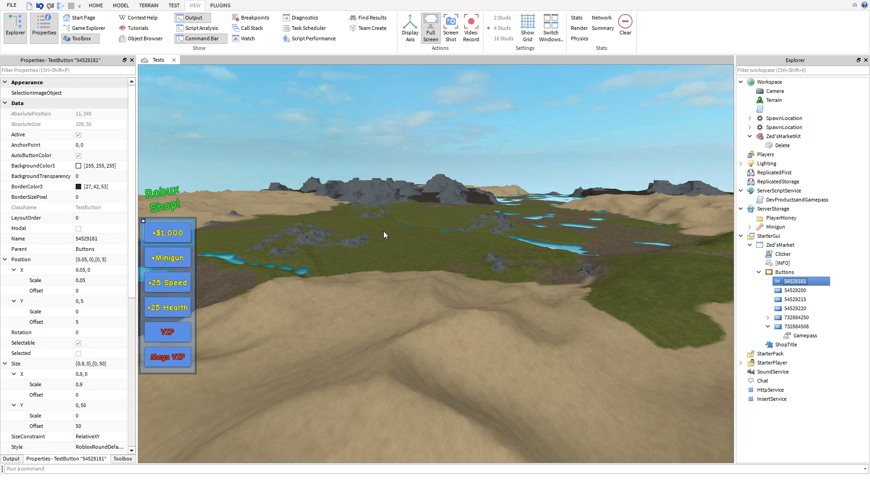
mouse_move(175, 247)
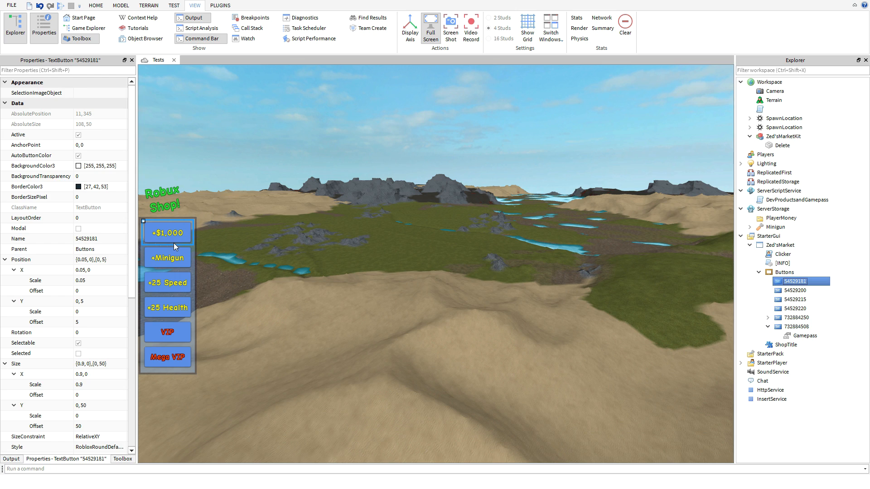
mouse_move(168, 267)
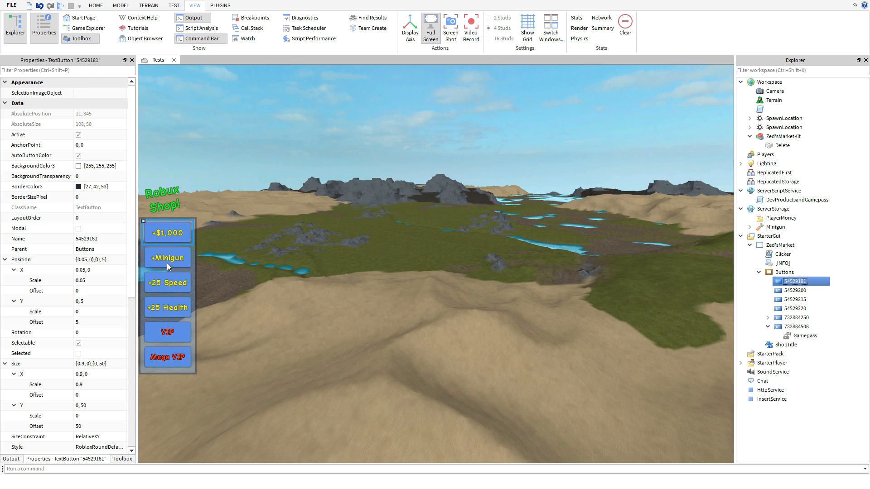
mouse_move(171, 267)
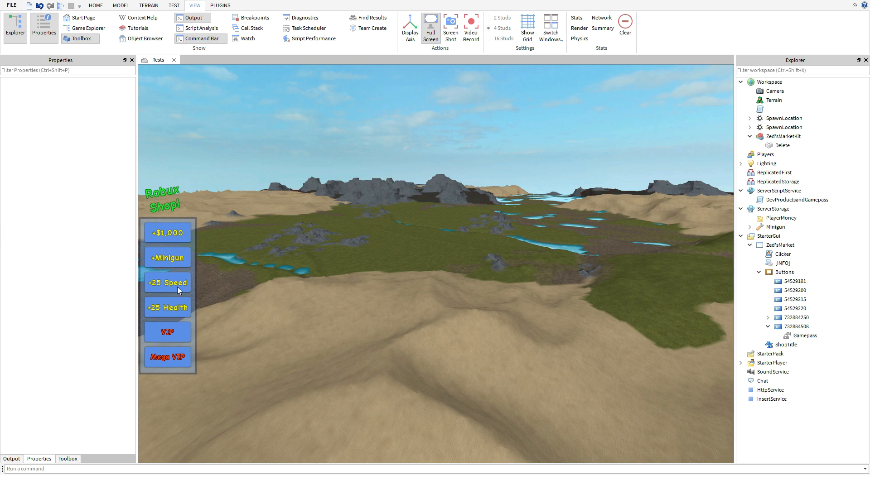
mouse_move(299, 288)
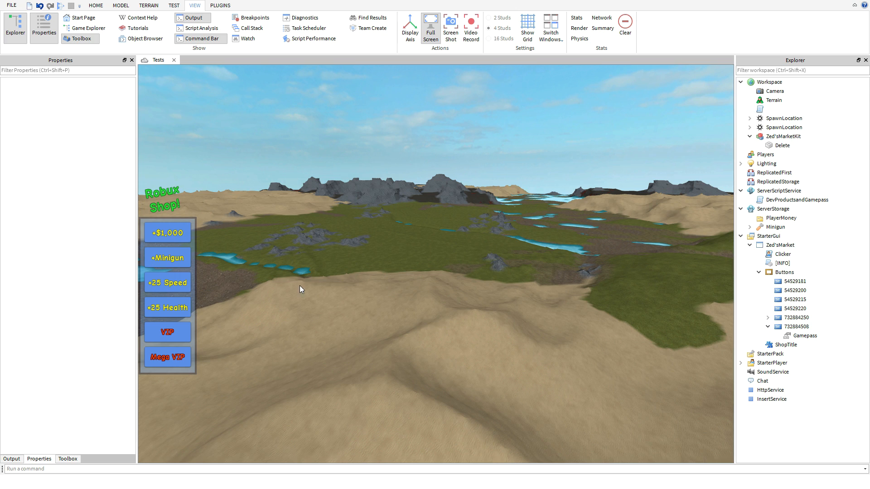
mouse_move(426, 288)
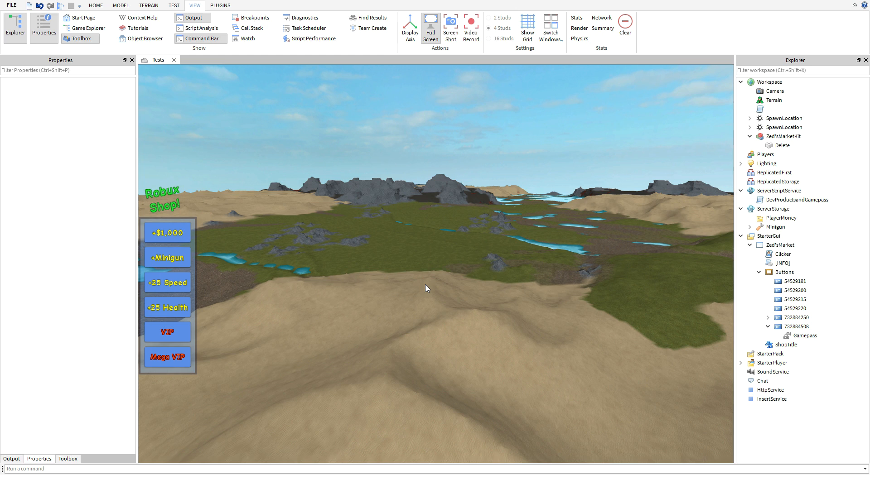
mouse_move(174, 296)
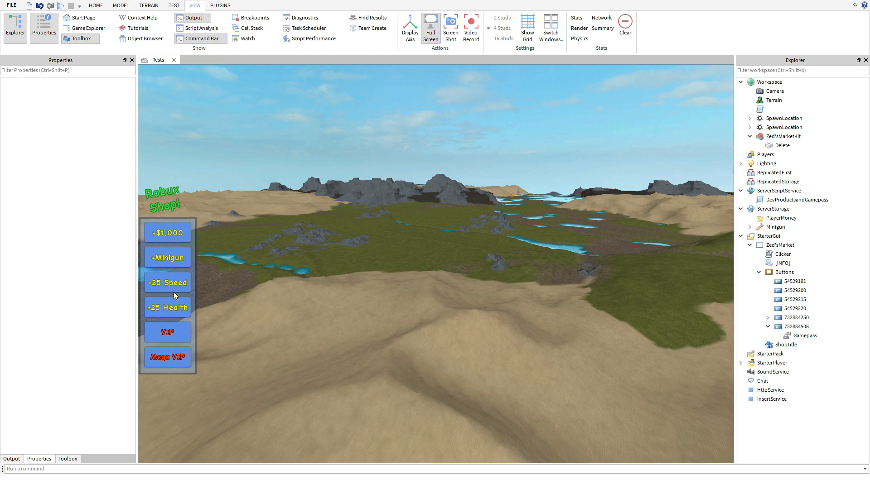
Select shop button 54529181 to view its name and Buttons parent.
left_click(795, 281)
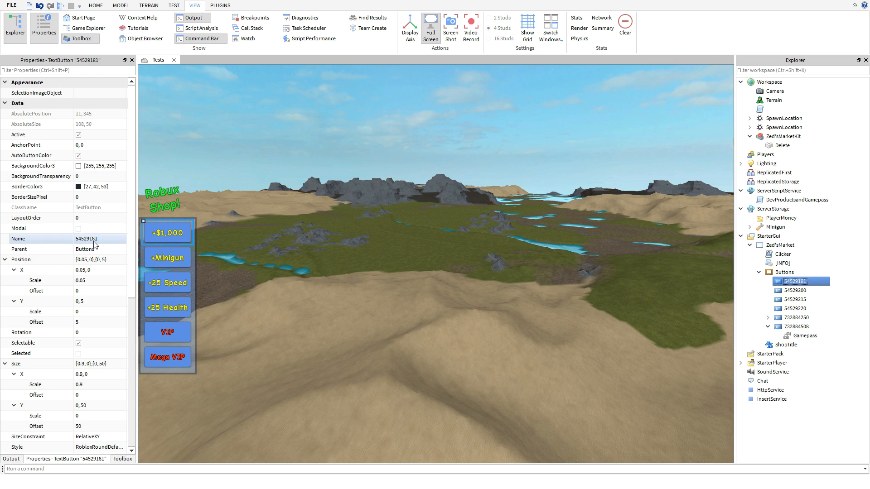
mouse_move(95, 243)
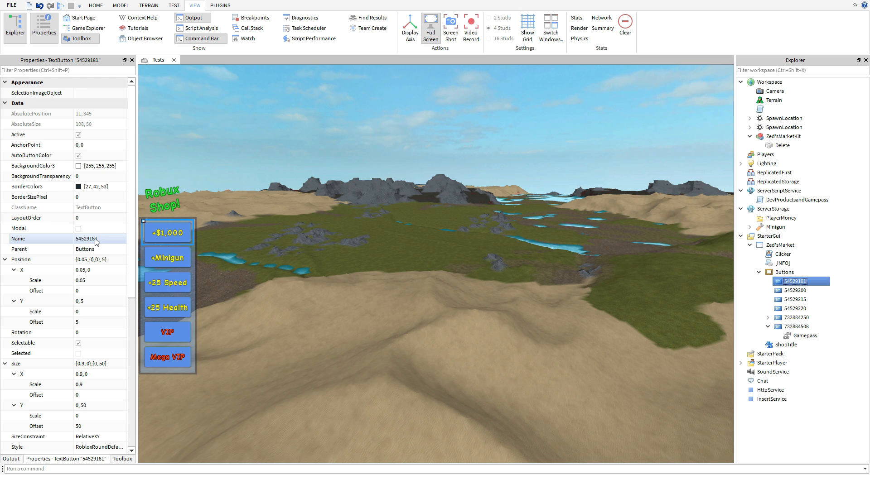
mouse_move(101, 243)
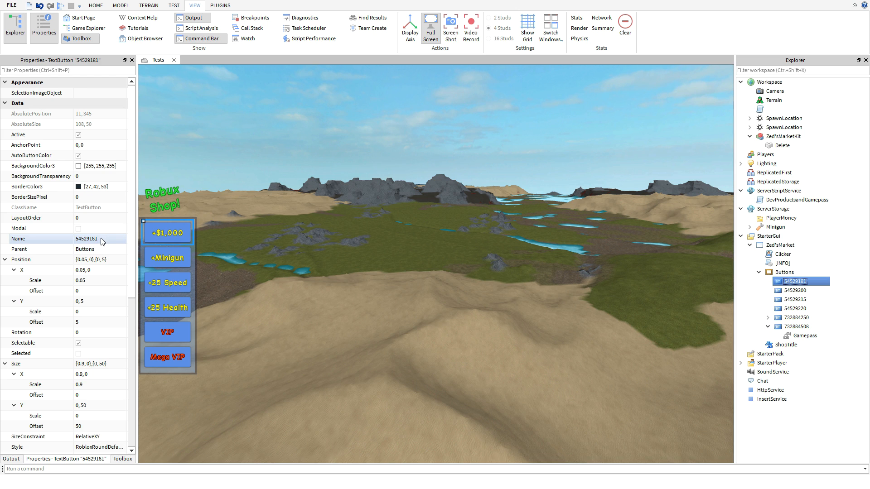
mouse_move(73, 244)
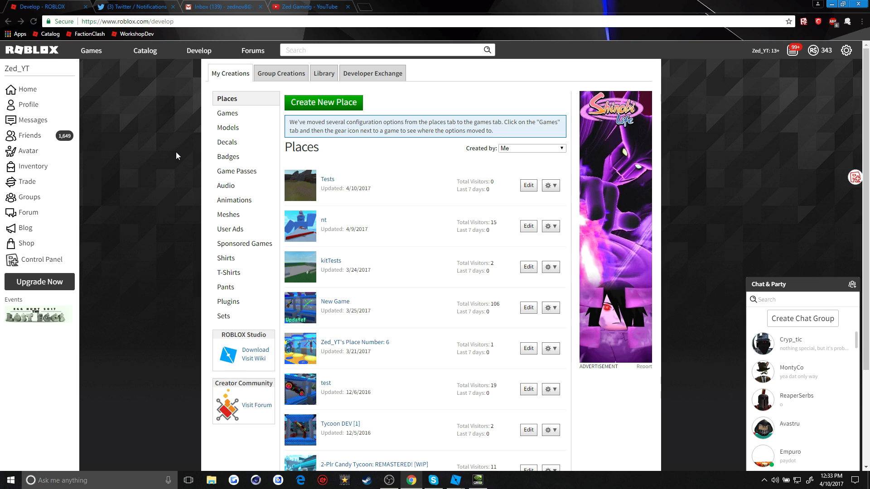
mouse_move(143, 120)
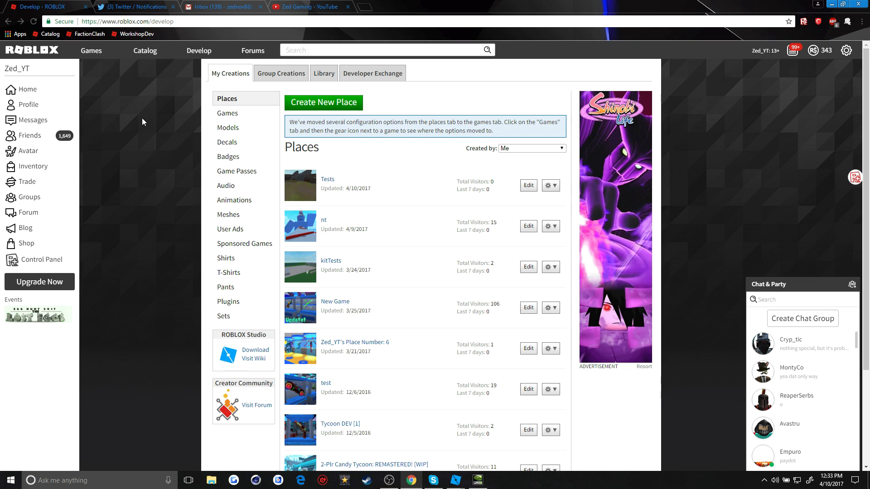
mouse_move(198, 50)
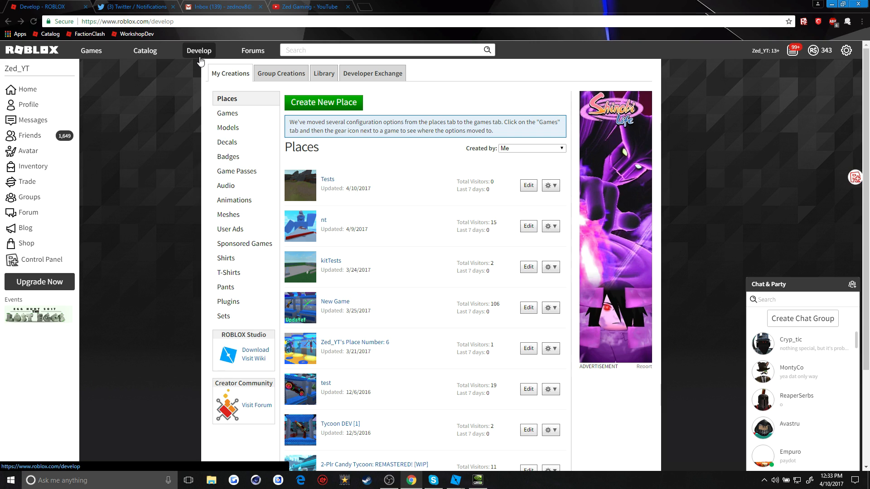
mouse_move(226, 114)
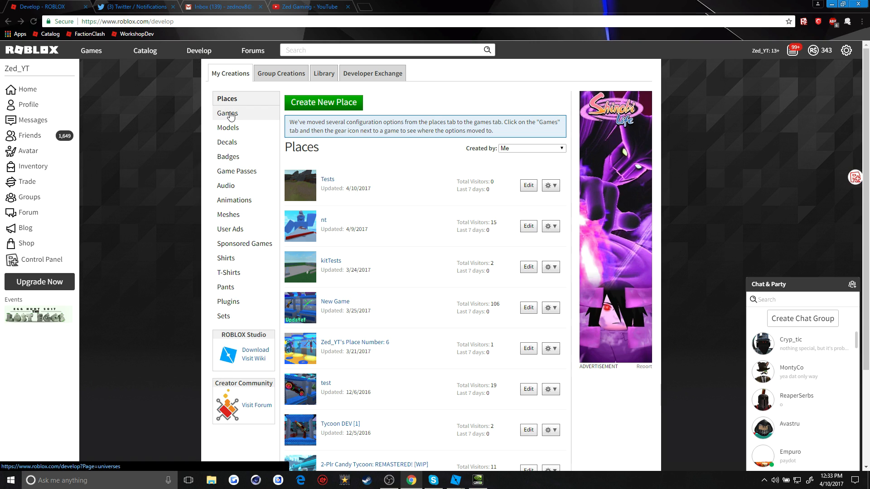
mouse_move(340, 185)
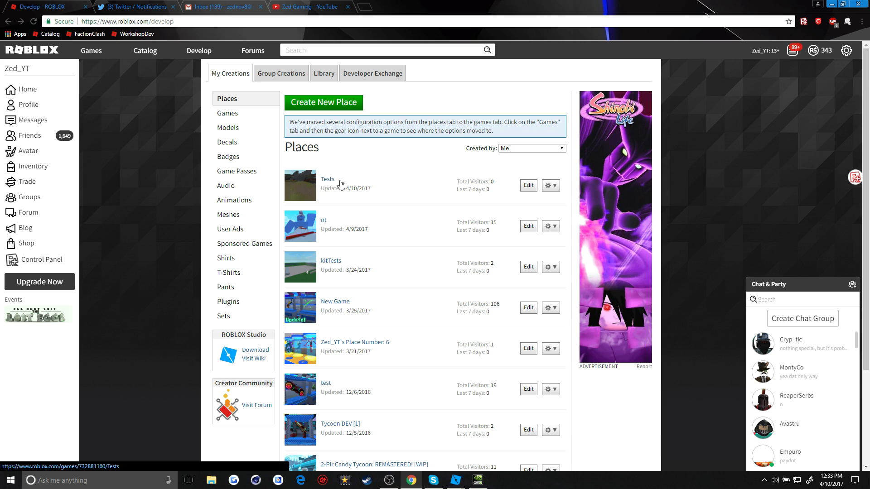
mouse_move(518, 192)
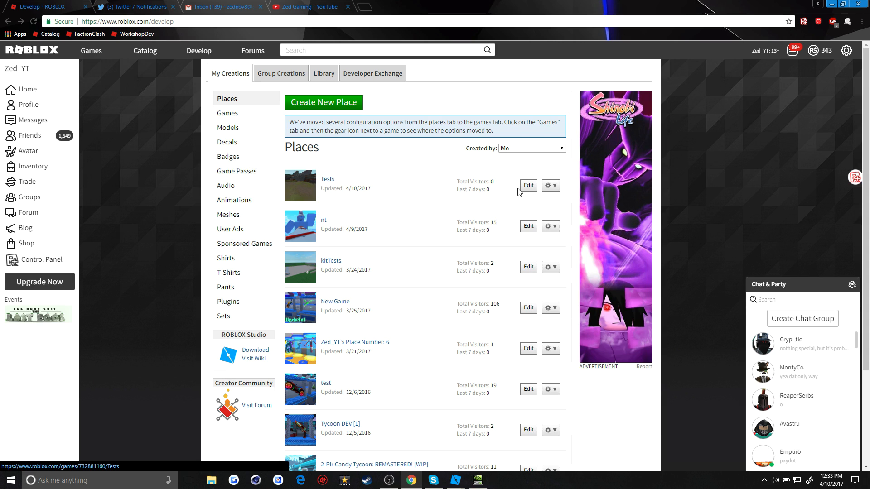
Choose Configure Place from the Tests place's gear dropdown.
left_click(550, 184)
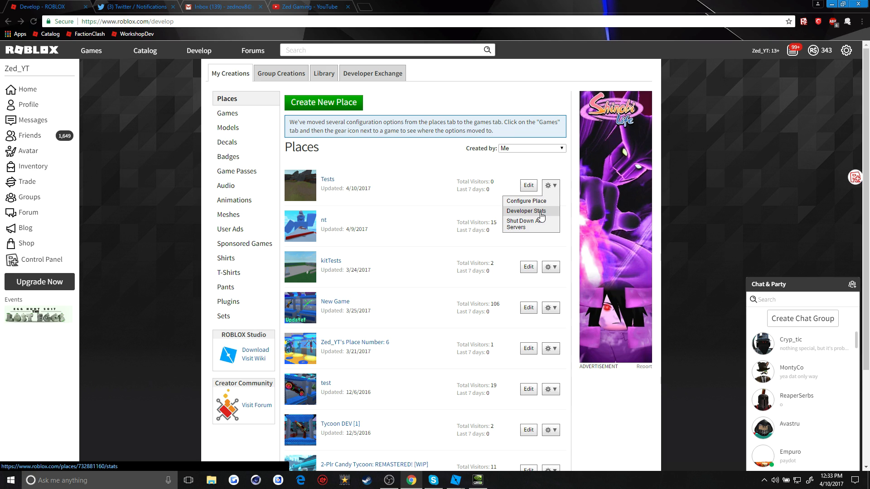
left_click(525, 201)
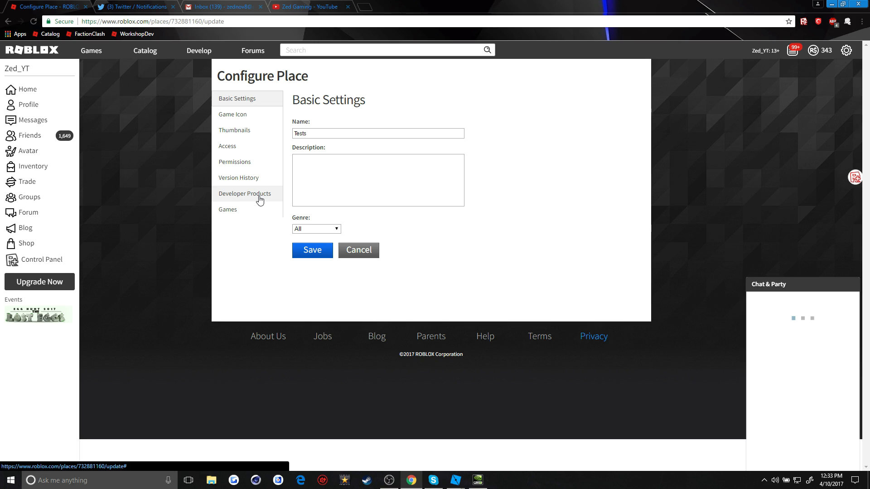
List the place's developer product IDs, then select the DevProductsandGamepass script in Studio.
left_click(244, 193)
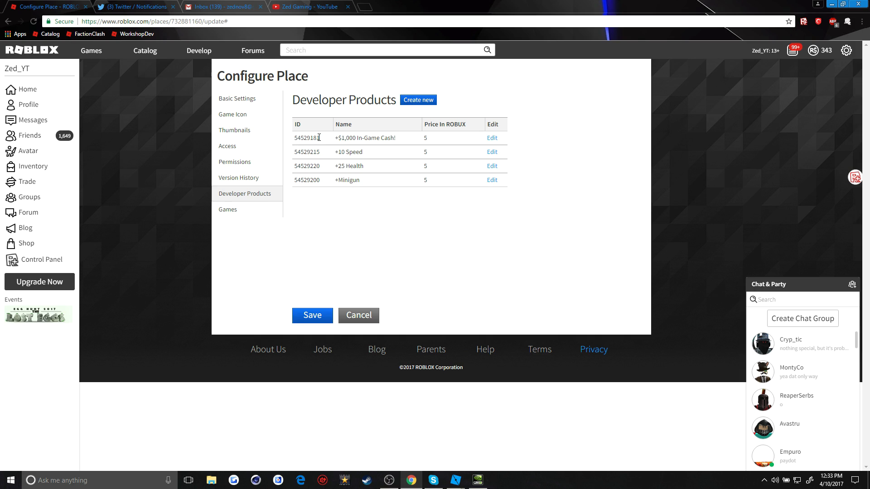
mouse_move(350, 191)
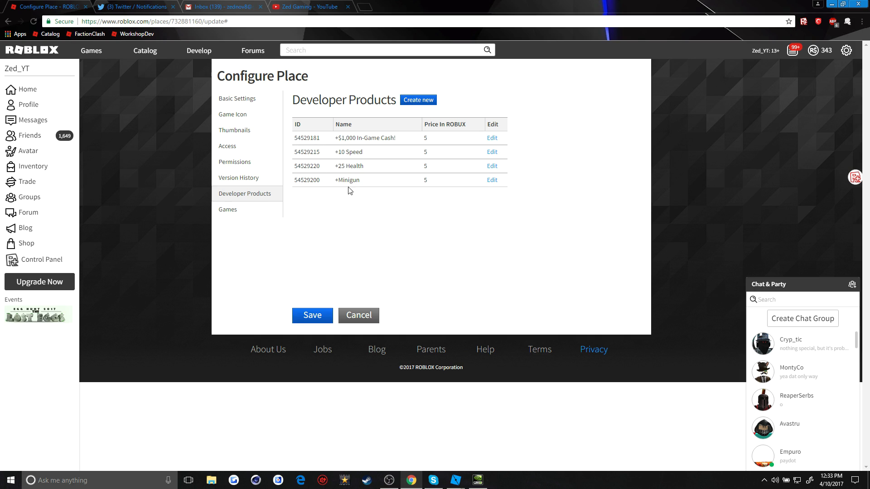
mouse_move(474, 352)
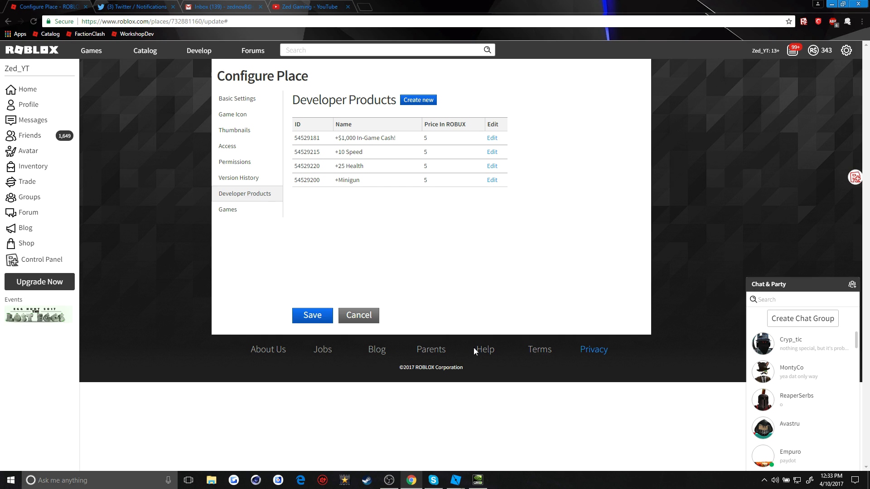
mouse_move(470, 456)
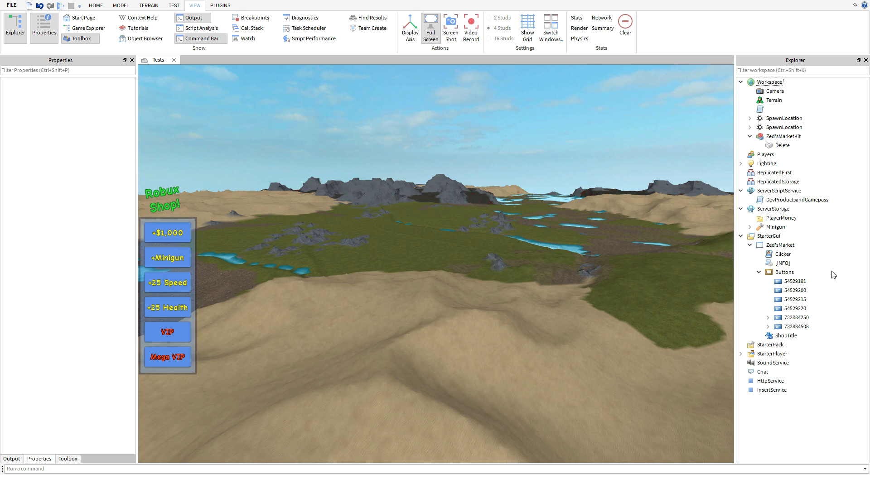
left_click(783, 217)
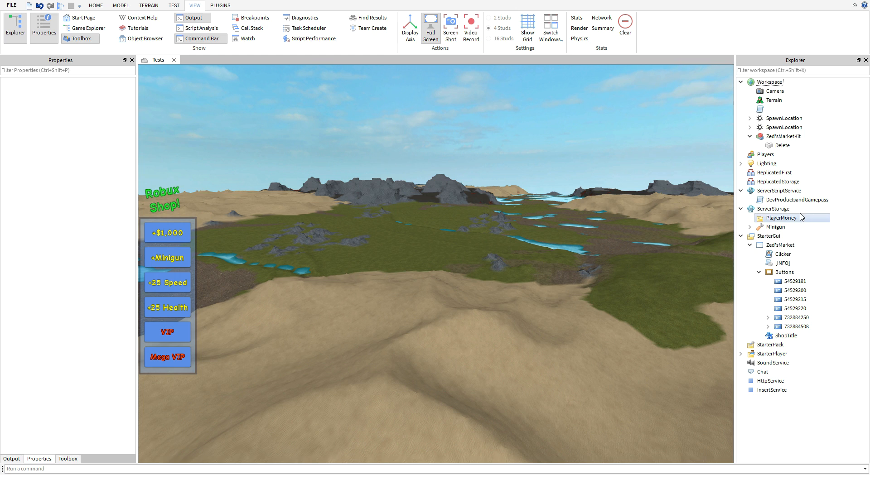
left_click(797, 200)
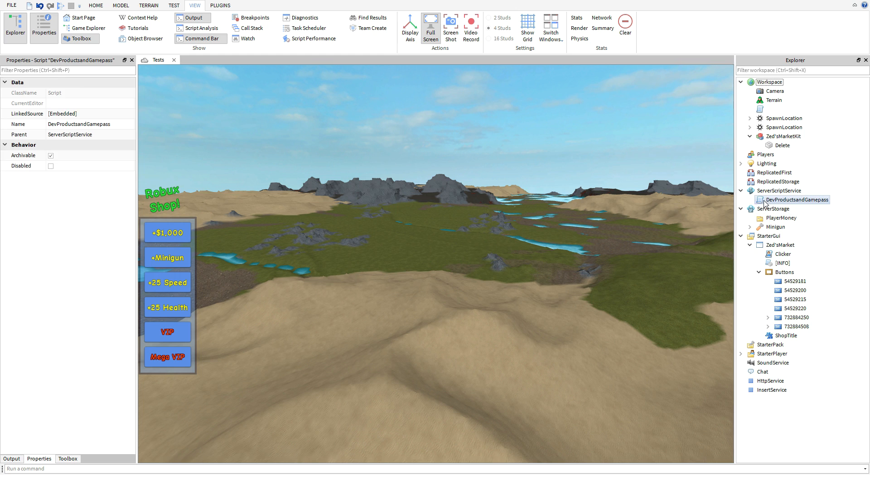
Open DevProductsandGamepass and review its Items table, normal vip gamepass and 1000000 reward.
double_click(796, 199)
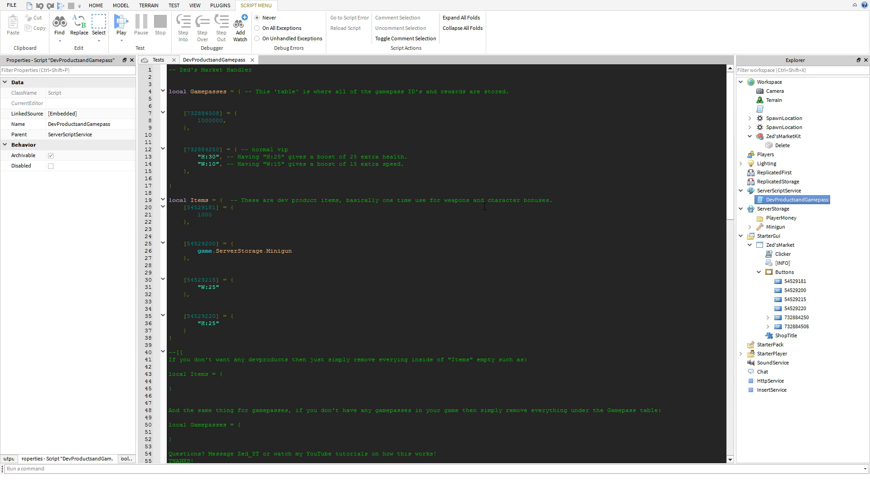
mouse_move(382, 269)
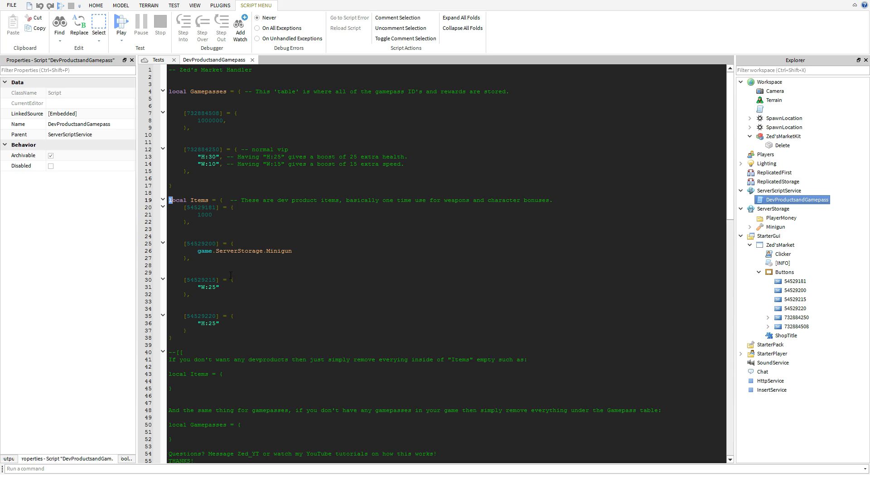
left_click(256, 317)
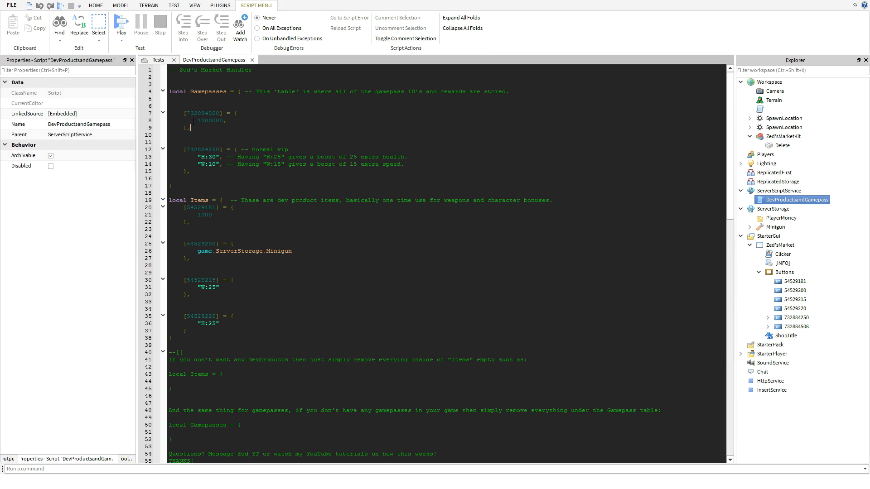
left_click_drag(186, 149, 190, 172)
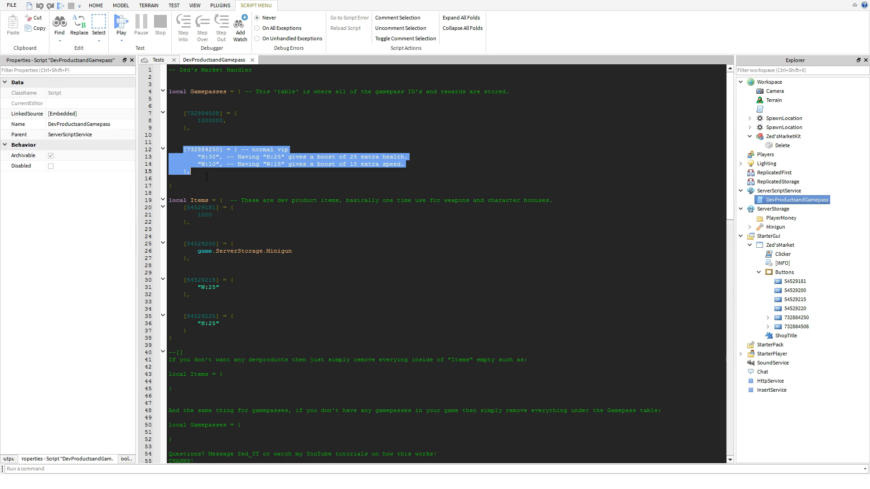
double_click(202, 113)
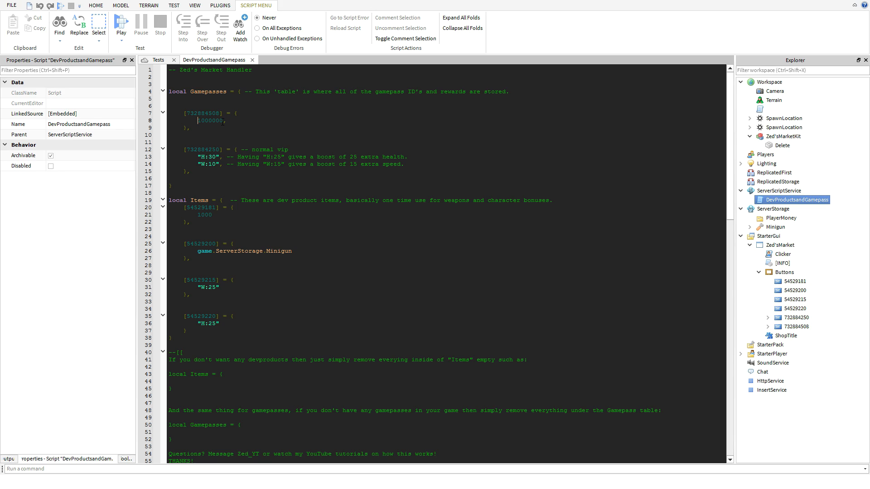
left_click(218, 121)
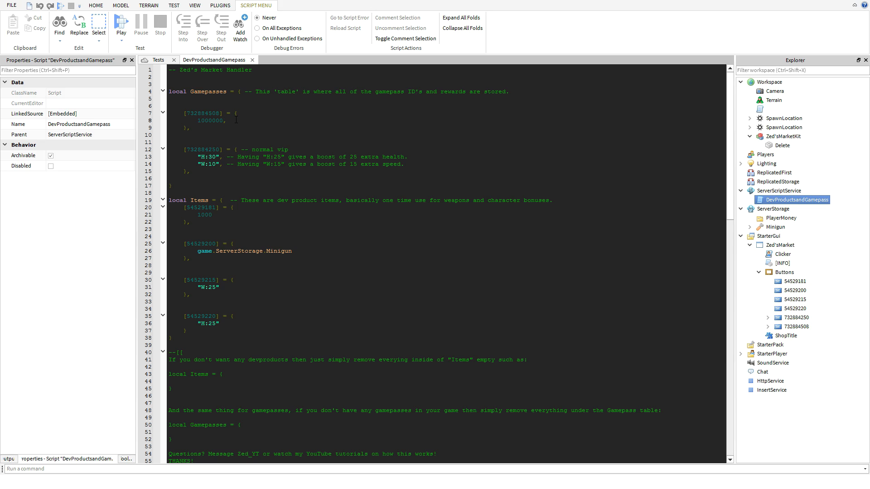
mouse_move(249, 122)
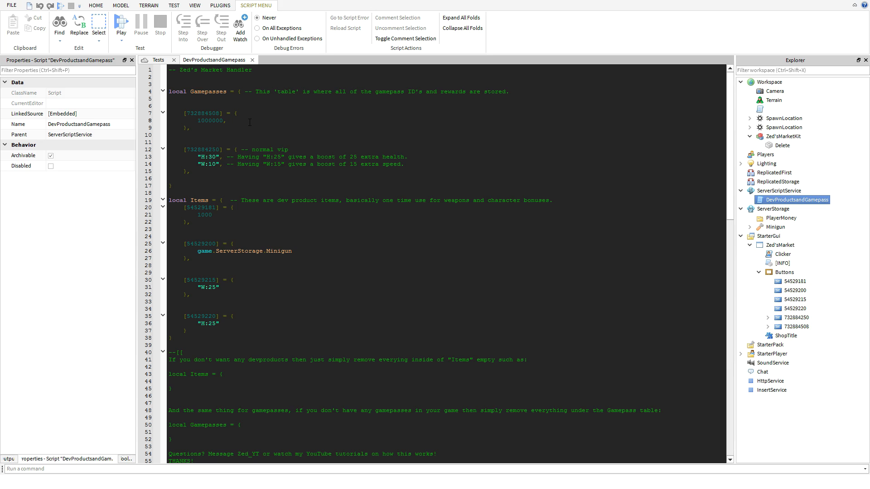
left_click(228, 121)
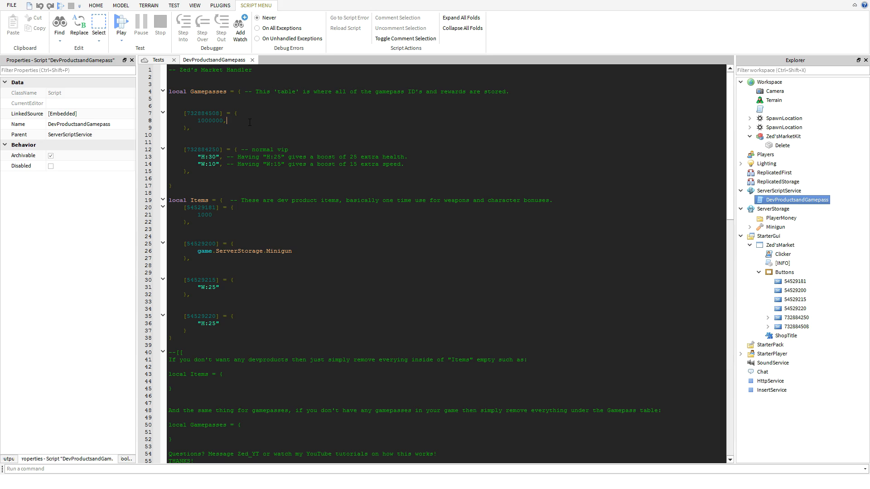
key("Return")
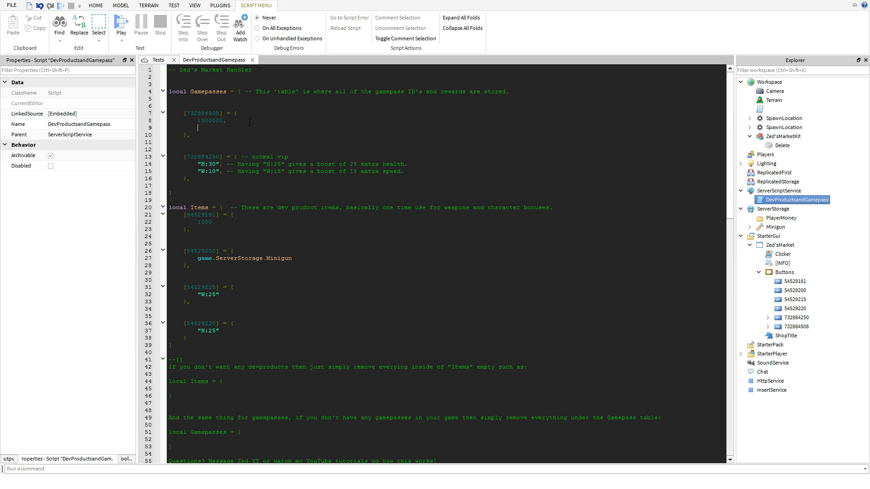
type("\"")
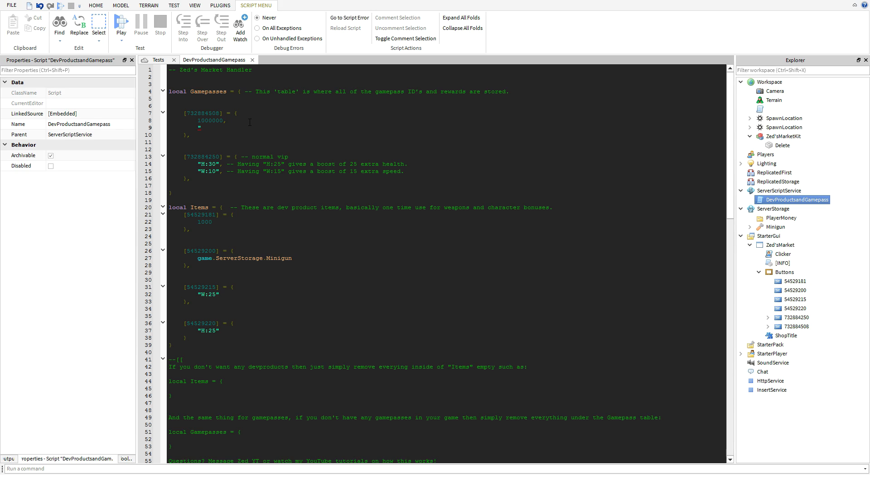
type("W:")
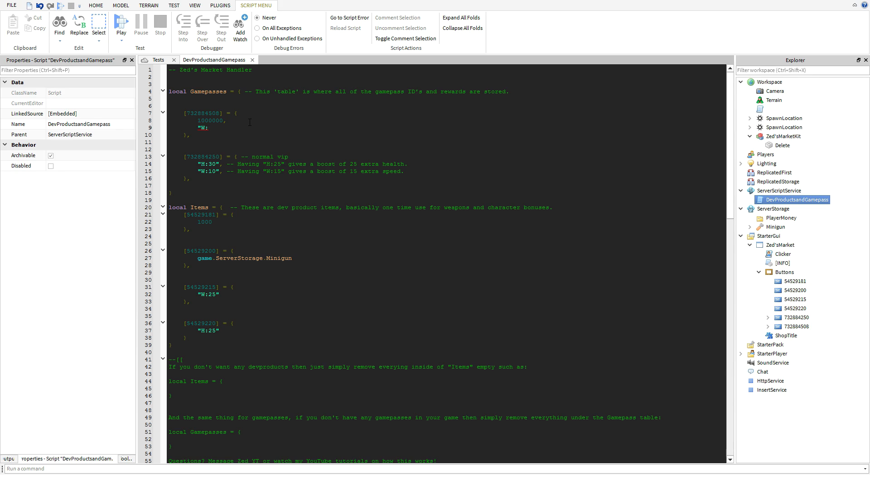
type("2")
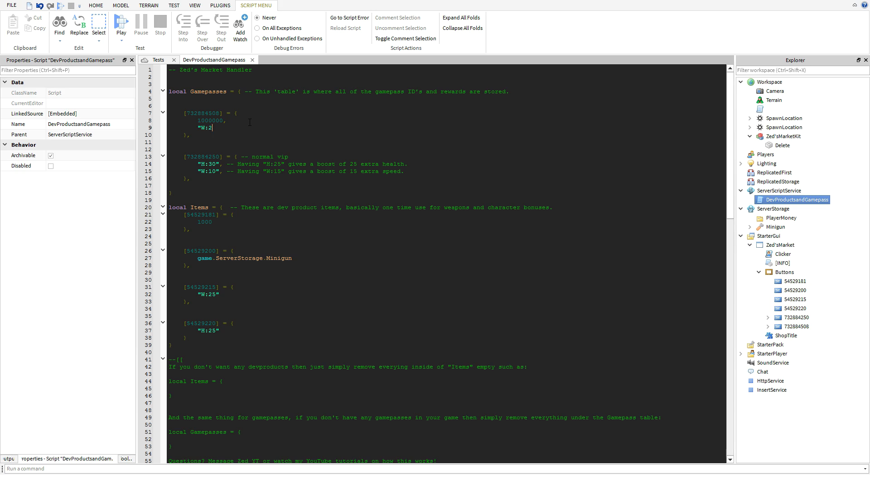
type("5\",")
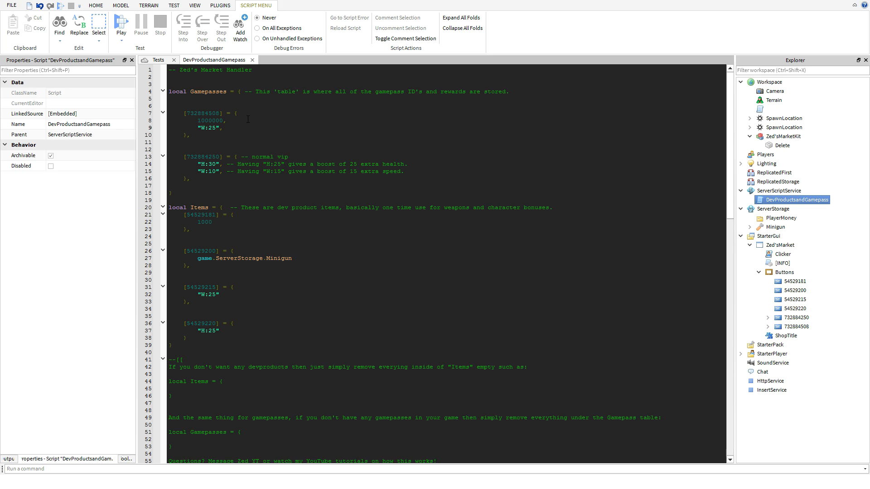
left_click(222, 128)
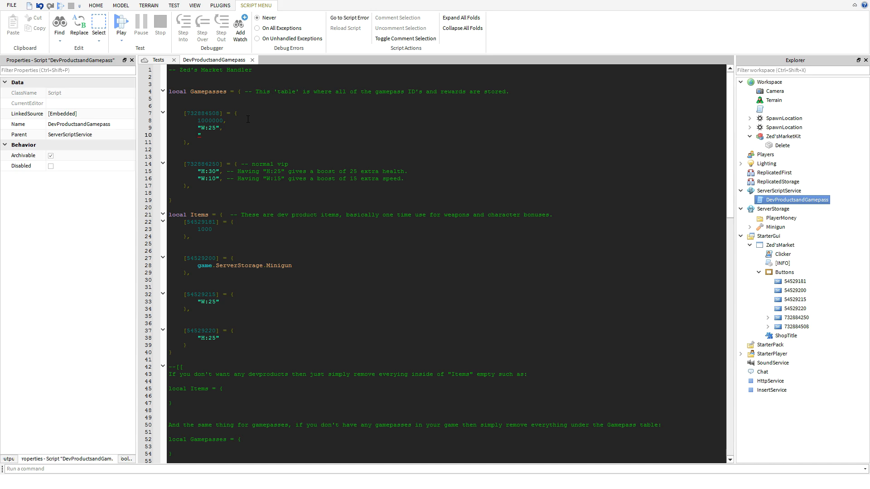
type("\"H")
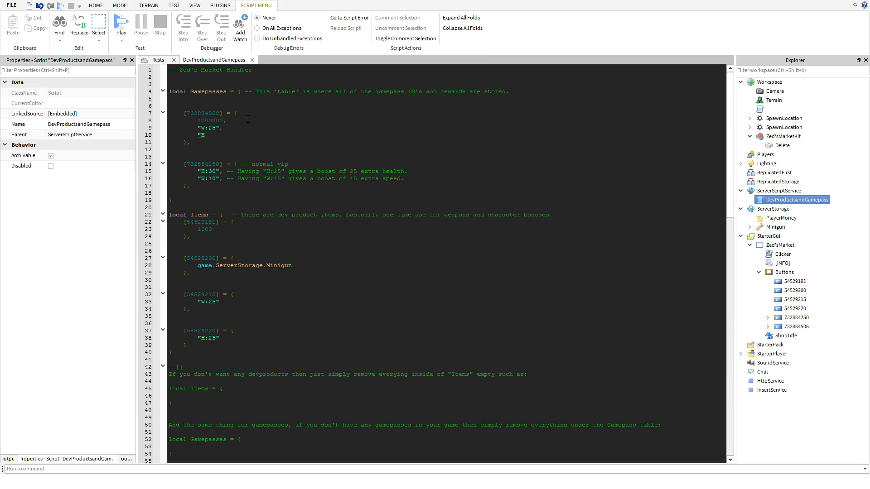
type(":")
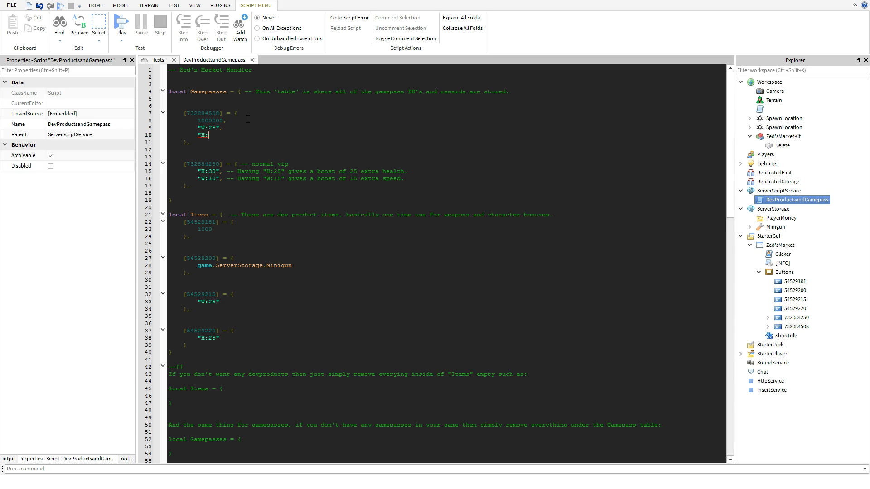
type("25")
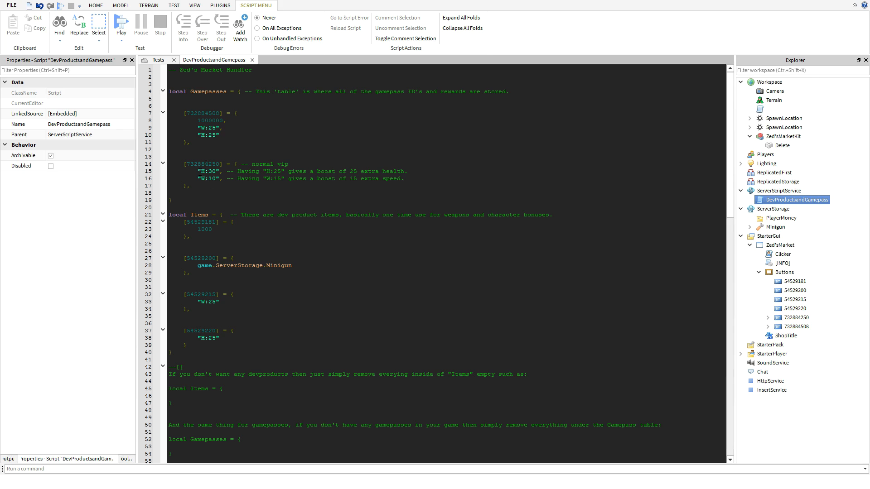
double_click(208, 171)
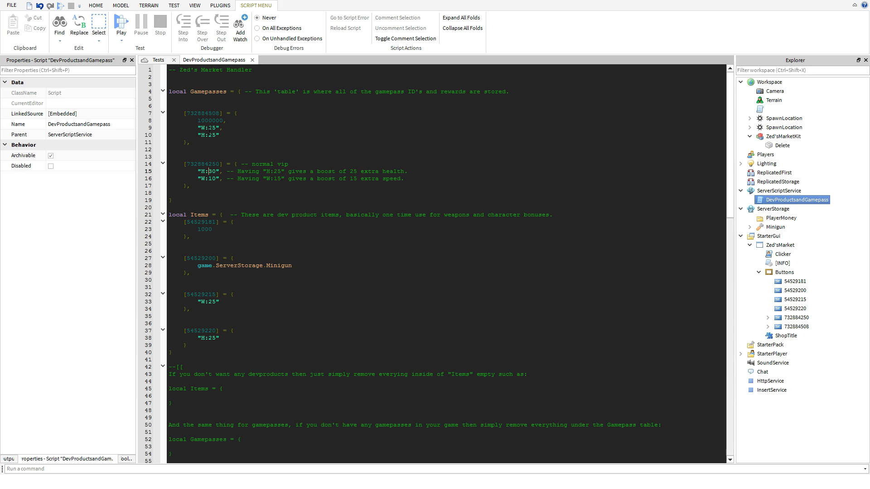
left_click_drag(200, 127, 219, 135)
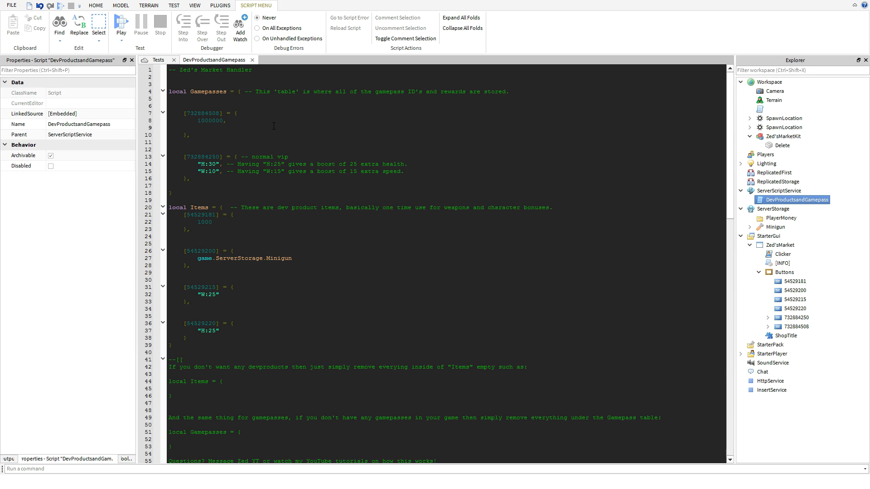
Add game.ServerStorage.Minigun and a game.L line under the 1000000 reward.
left_click(199, 128)
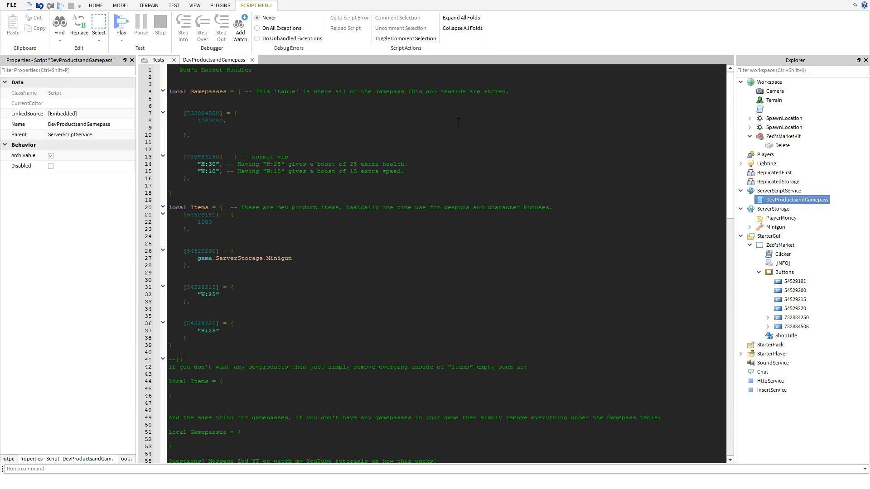
left_click(199, 128)
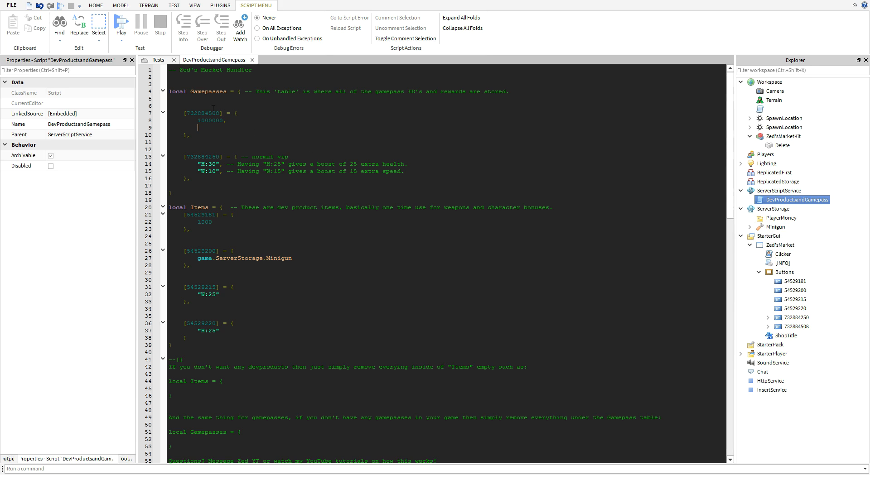
double_click(202, 112)
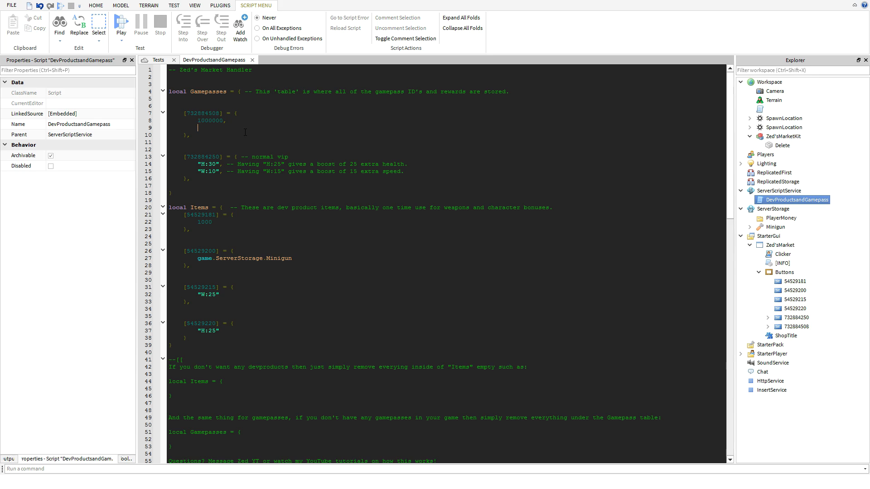
type("game")
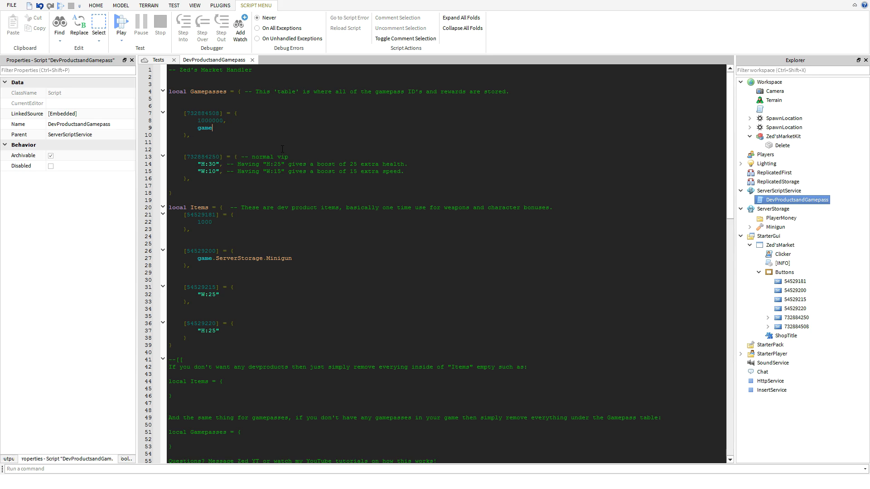
left_click(783, 254)
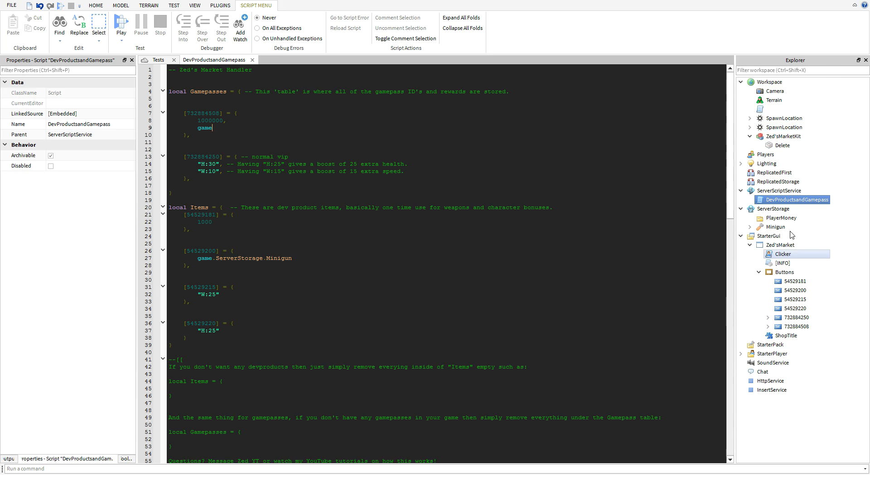
left_click(775, 208)
type(".ServerStorage")
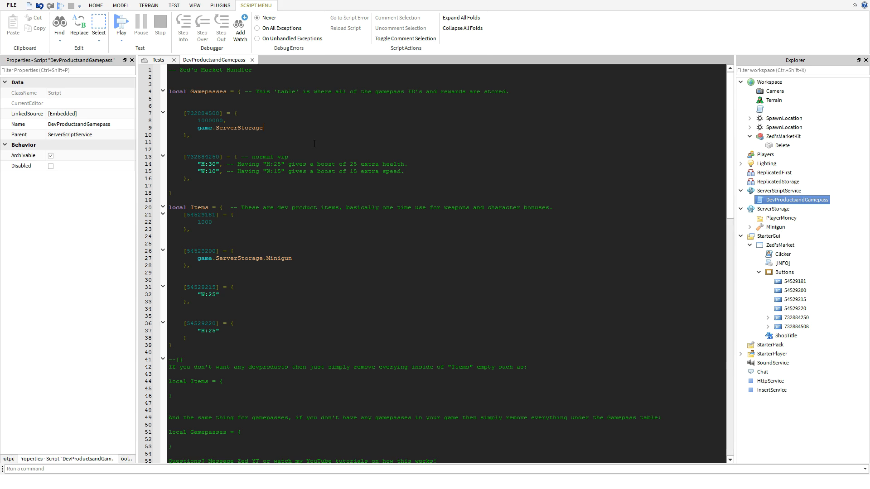
type(".Minigun")
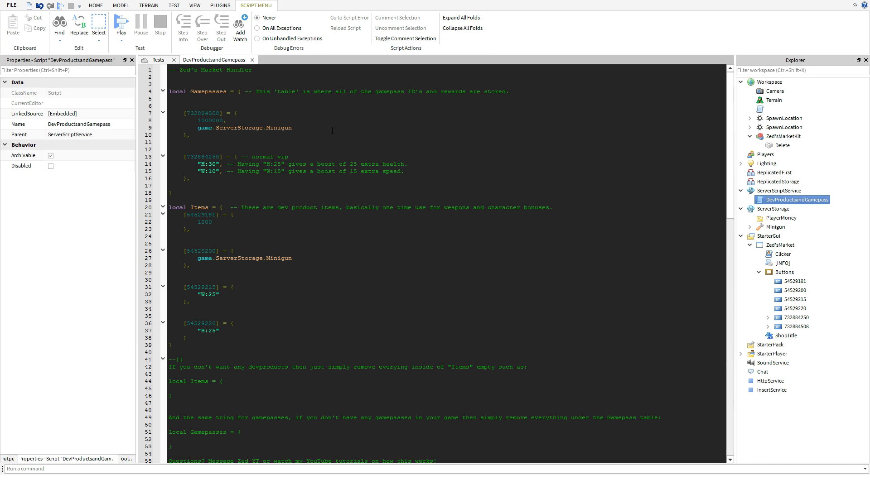
left_click(293, 128)
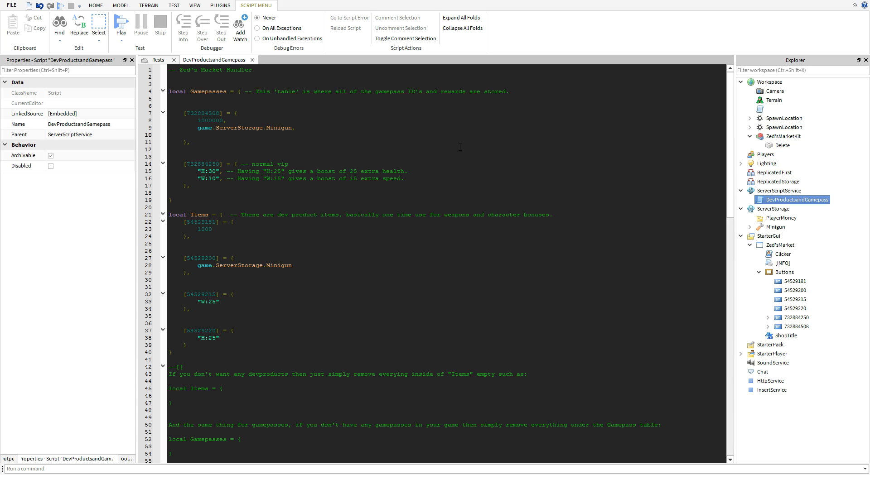
type("game.Lighting.Minigun,")
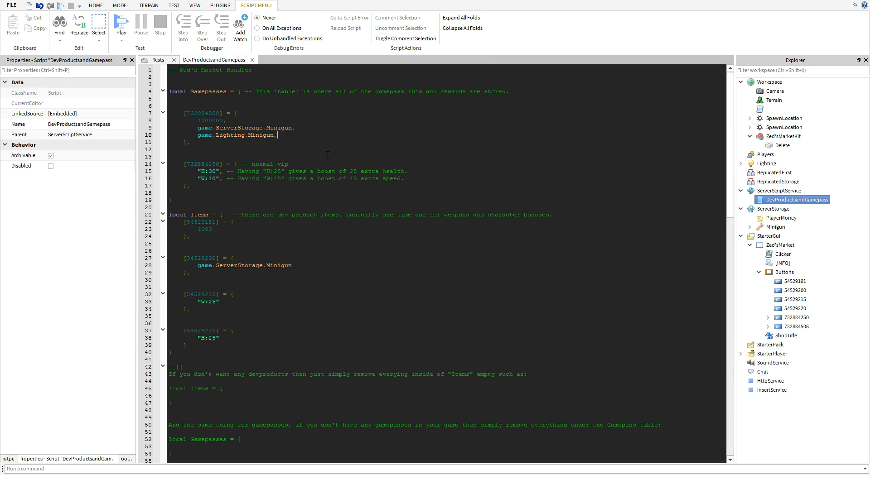
Delete both Minigun lines, leaving the first gamepass with only 1000000.
key("Backspace")
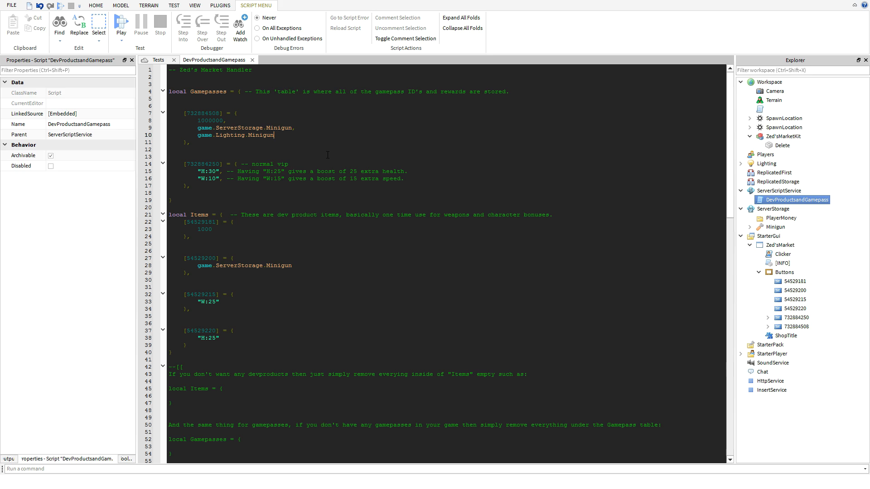
left_click_drag(296, 127, 273, 135)
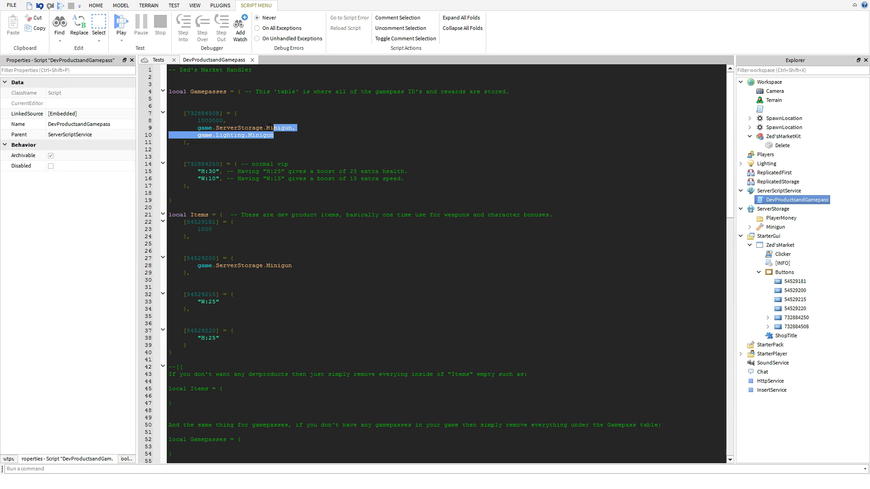
key("Delete")
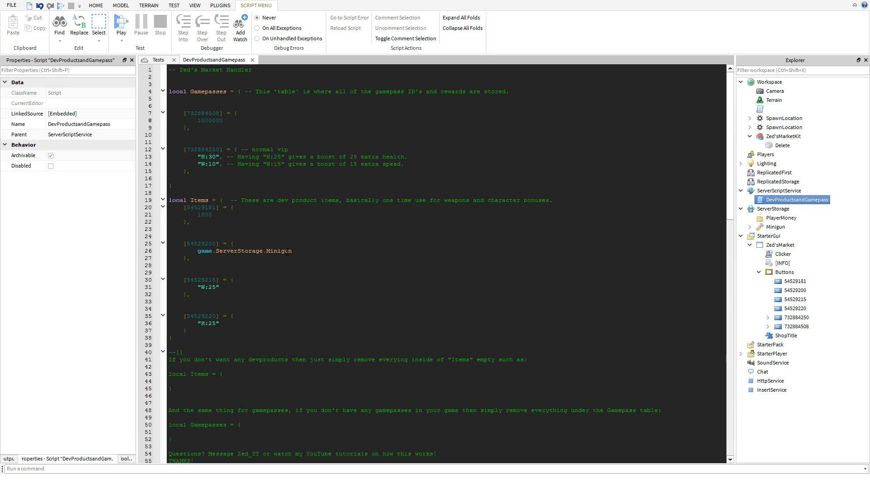
Add a new gamepass entry after normal vip with cash amount 32434.
double_click(207, 287)
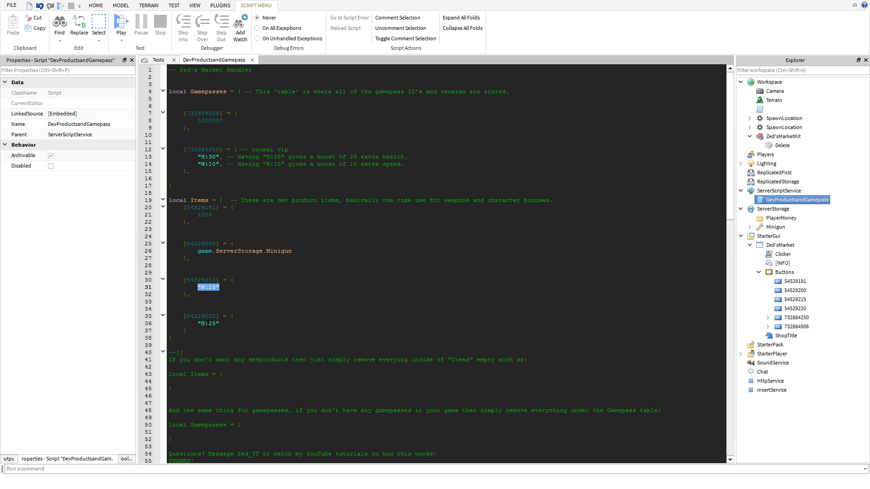
left_click(238, 164)
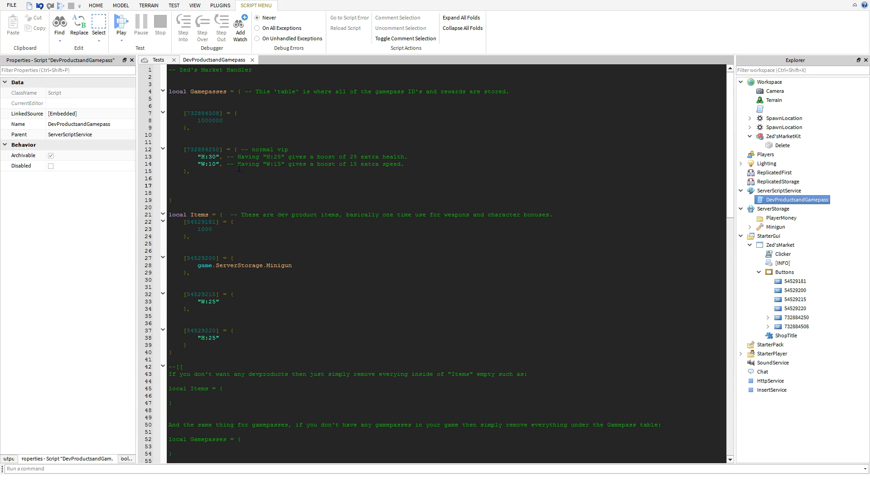
left_click(183, 185)
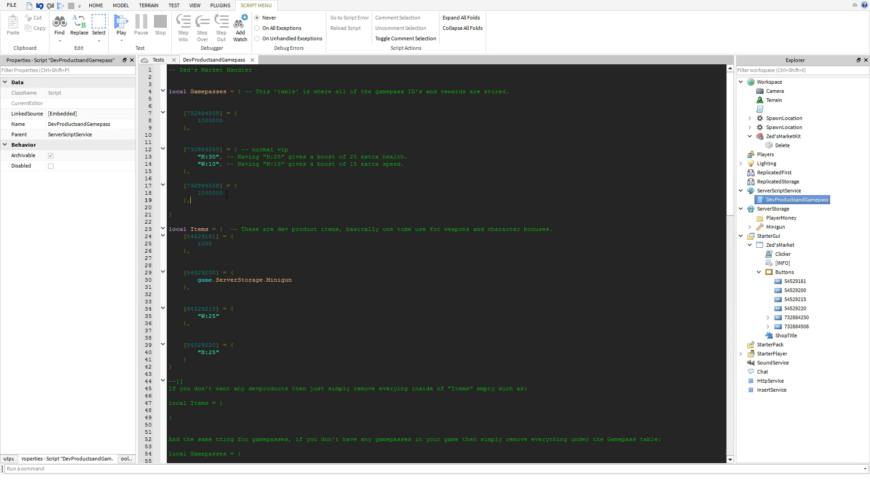
double_click(202, 185)
type("34332344")
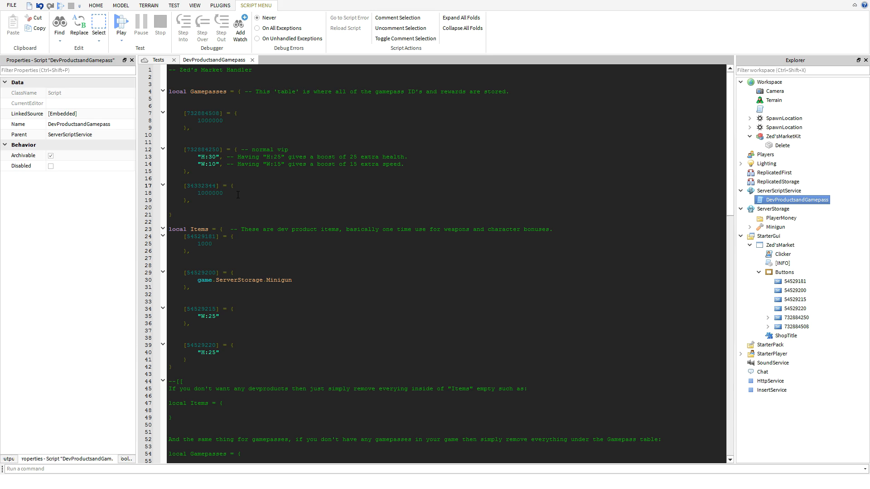
double_click(209, 193)
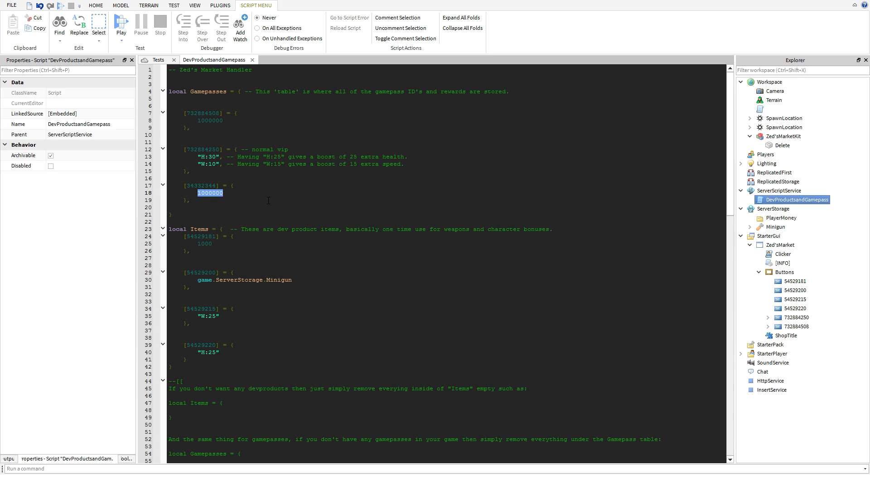
type("32434")
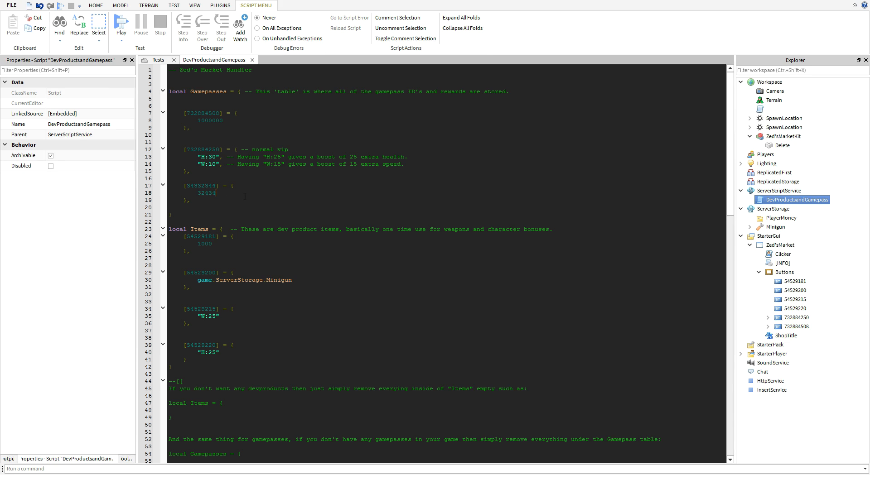
Edit the duplicated 54529215 item entry's product ID, then return to the Tests scene.
scroll("down", 3)
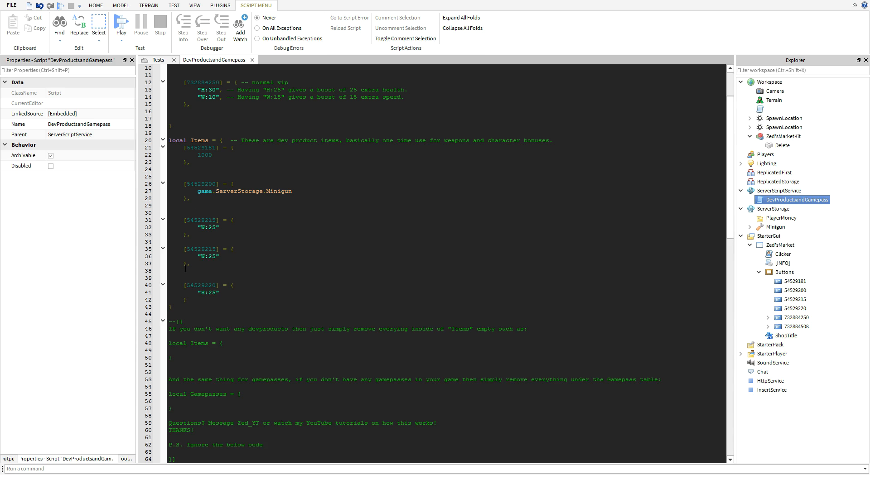
left_click(189, 263)
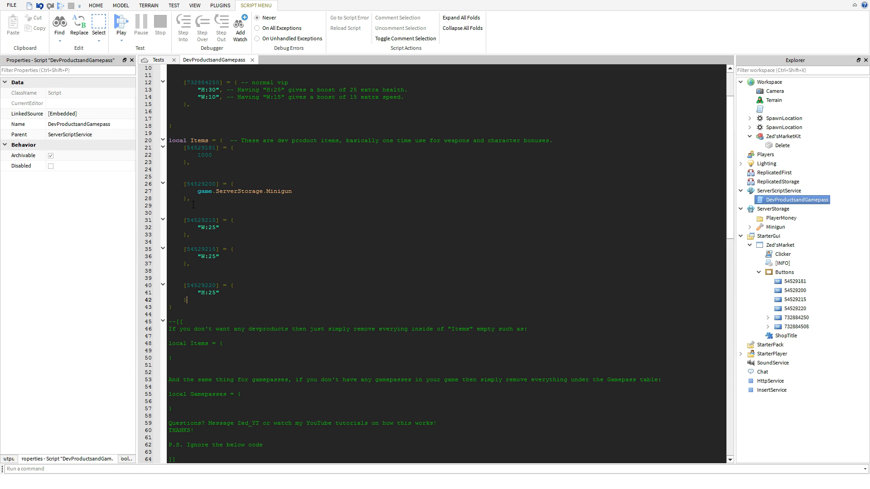
double_click(200, 249)
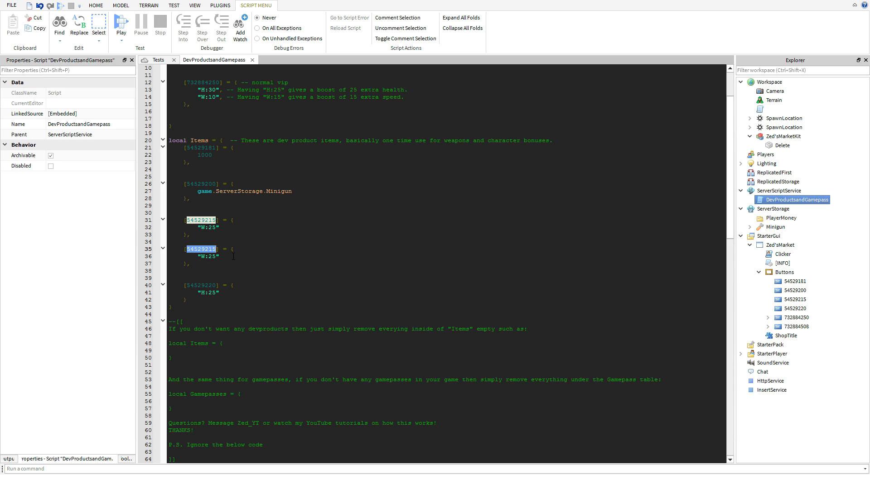
left_click(212, 263)
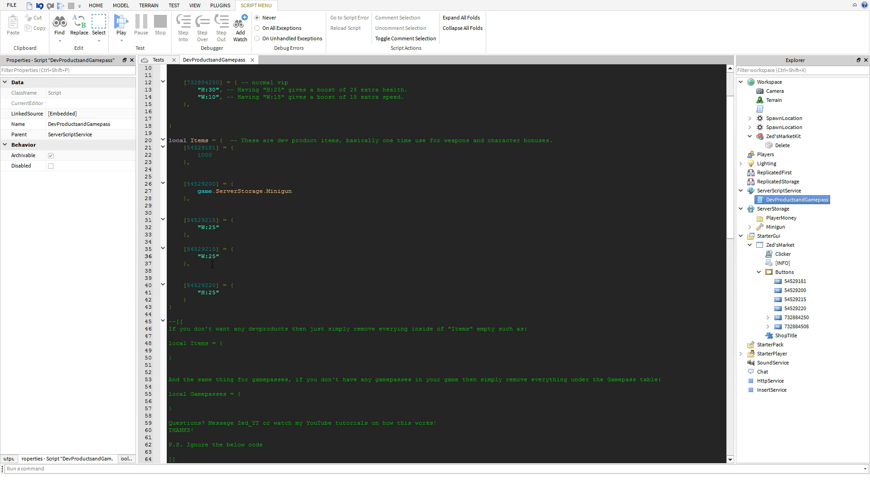
left_click(193, 5)
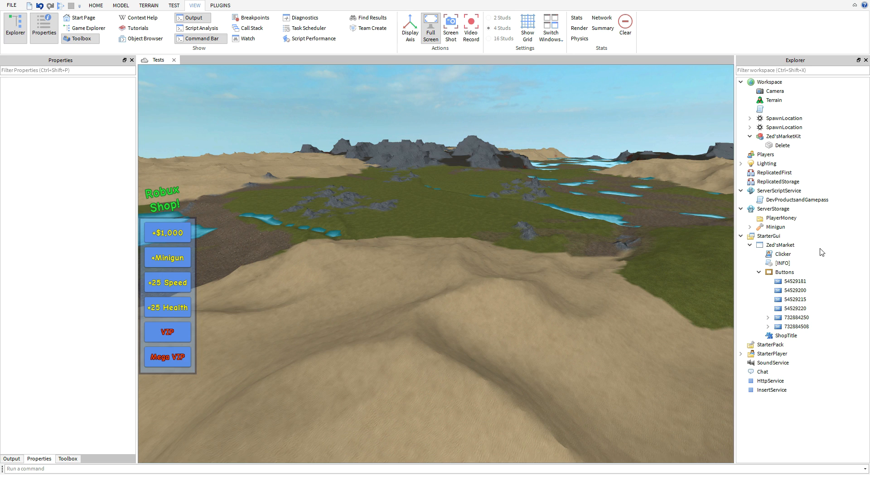
Publish the Tests shop place to Roblox from the File menu.
left_click(794, 281)
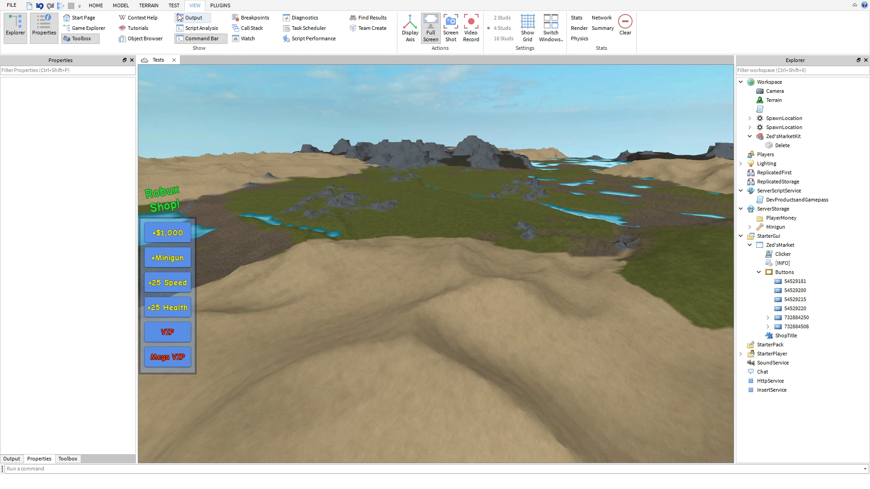
left_click(174, 5)
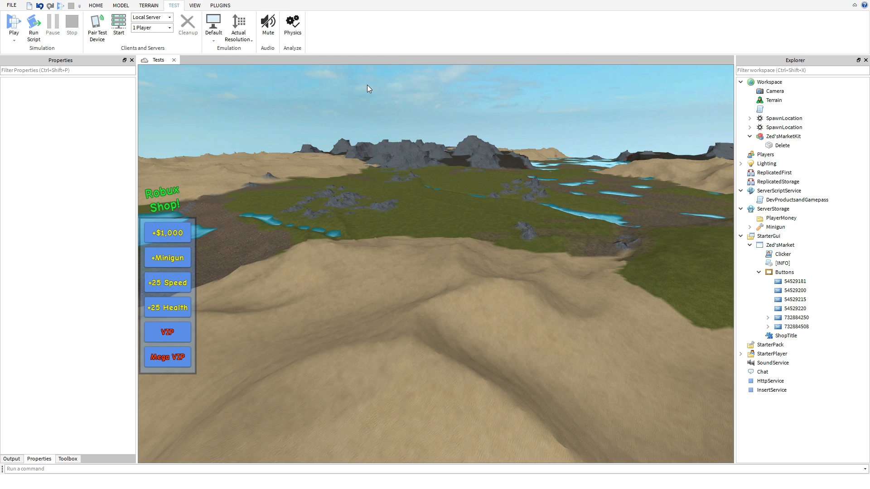
left_click(11, 5)
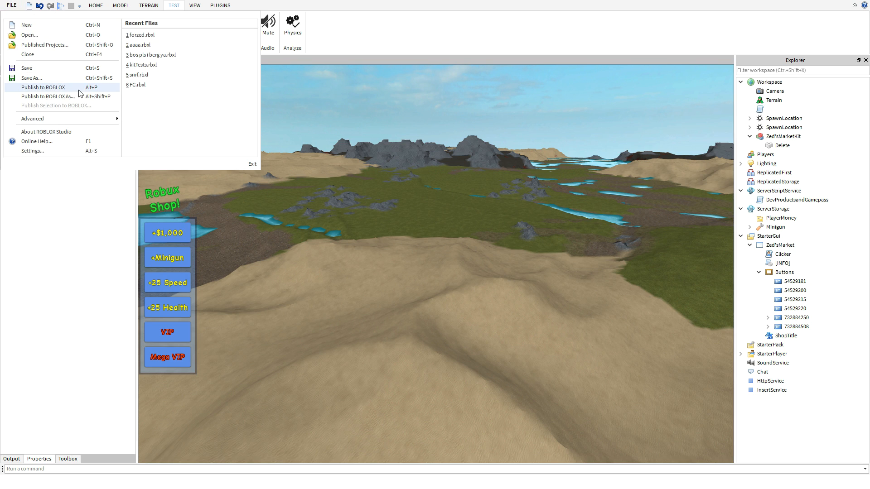
left_click(42, 87)
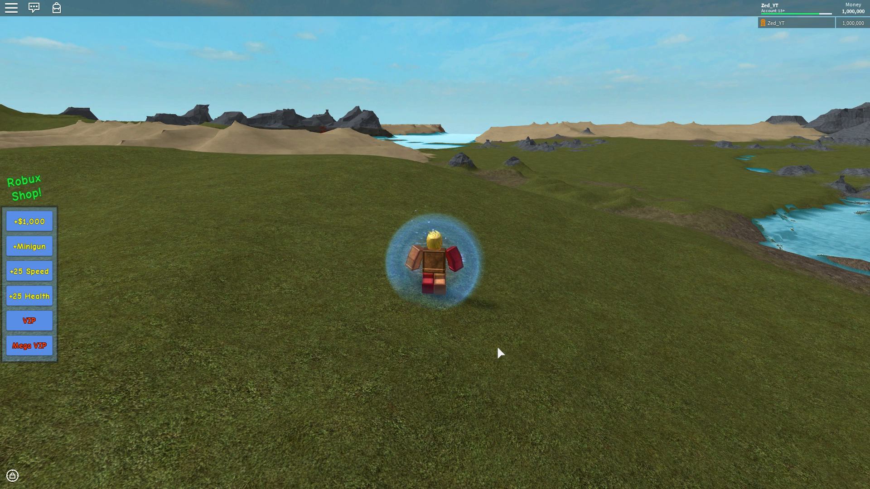
mouse_move(782, 51)
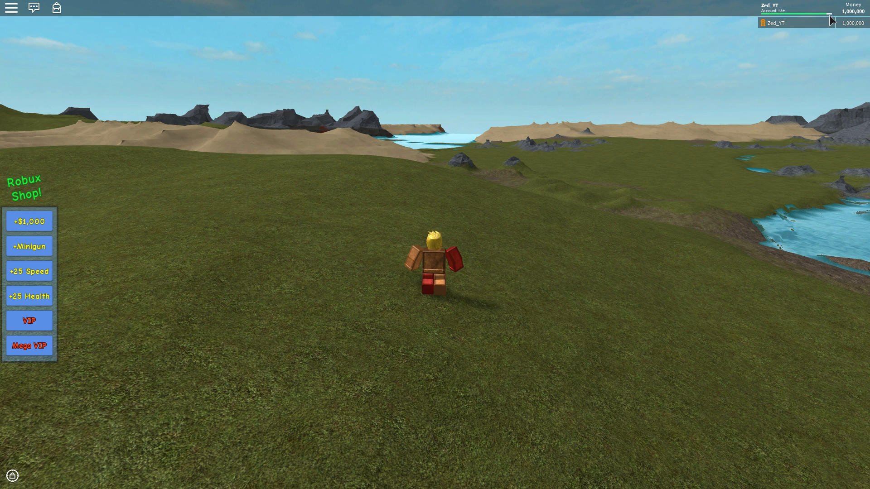
mouse_move(820, 33)
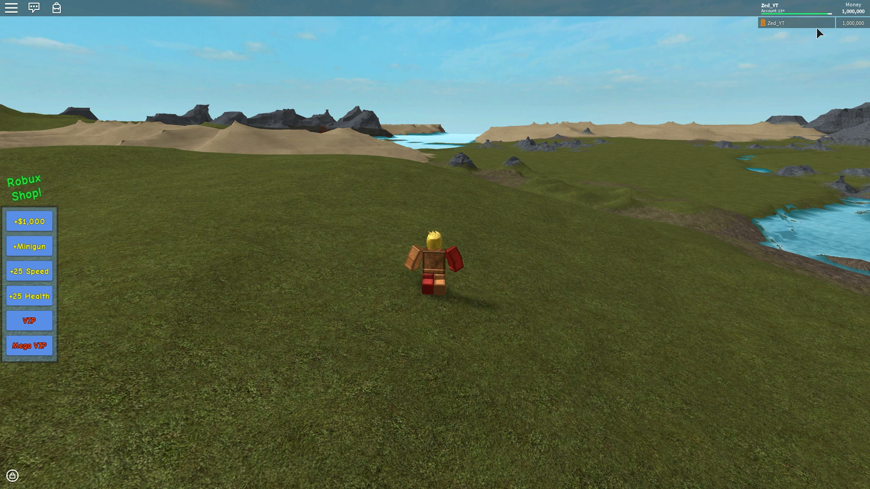
mouse_move(788, 89)
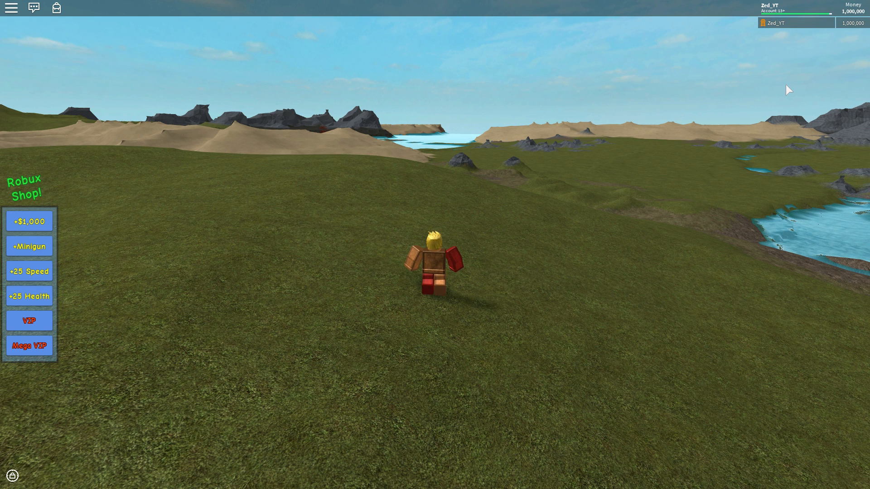
mouse_move(852, 50)
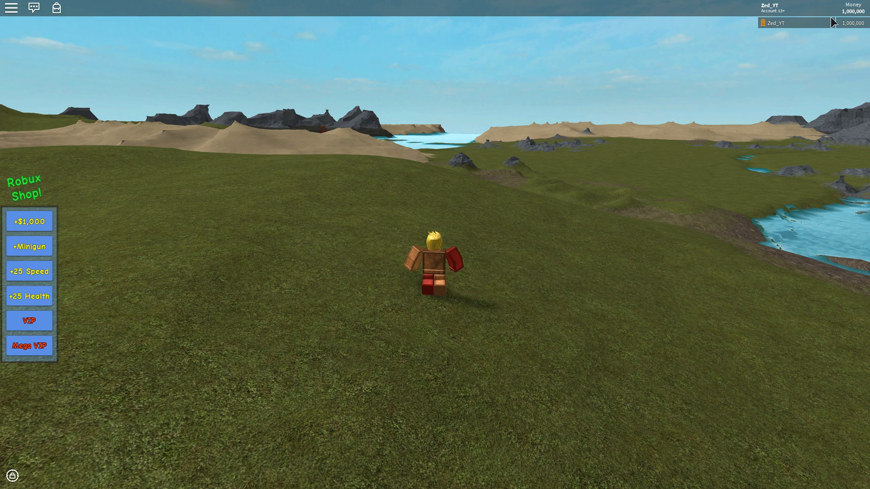
mouse_move(785, 47)
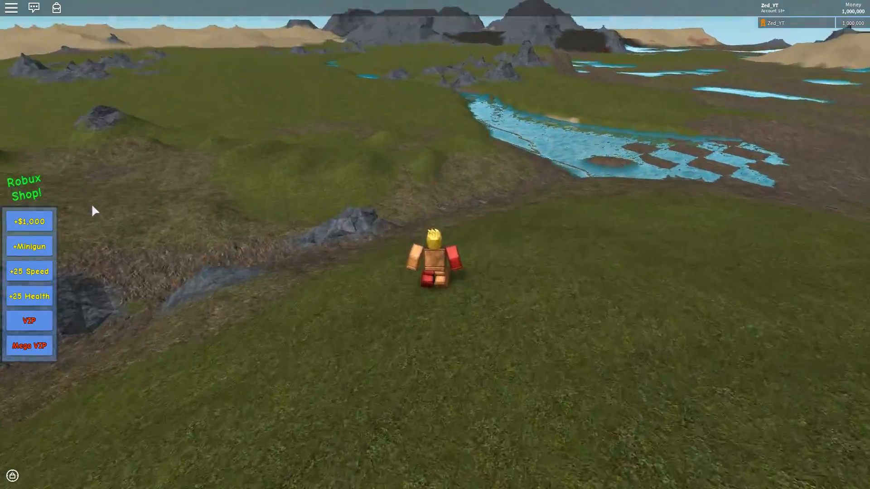
Buy the +$1,000 in-game cash and dismiss the cash and Minigun success messages.
left_click(29, 221)
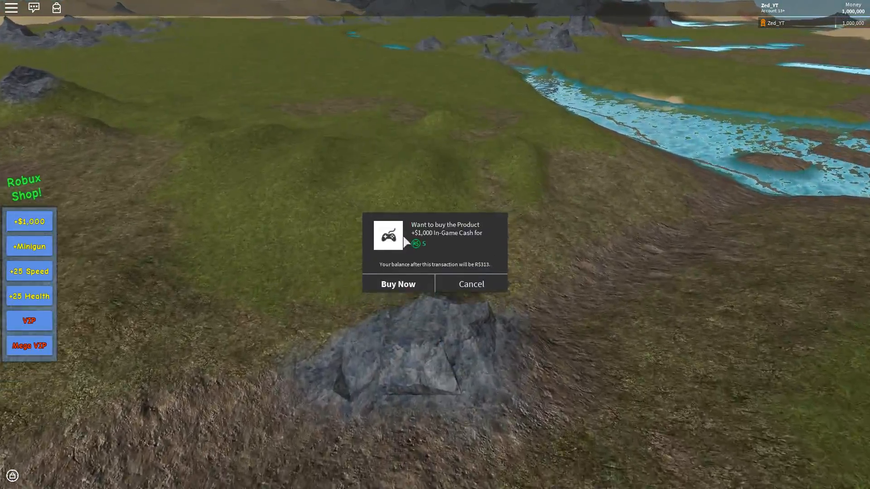
left_click(397, 284)
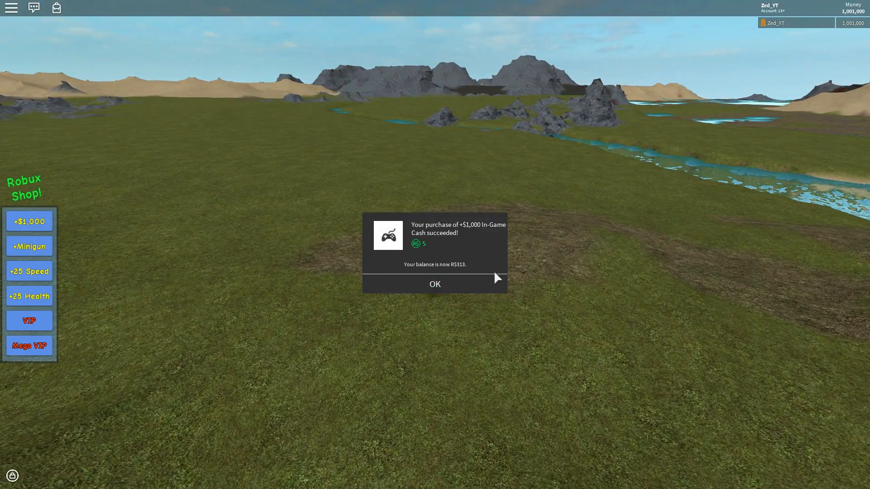
left_click(434, 283)
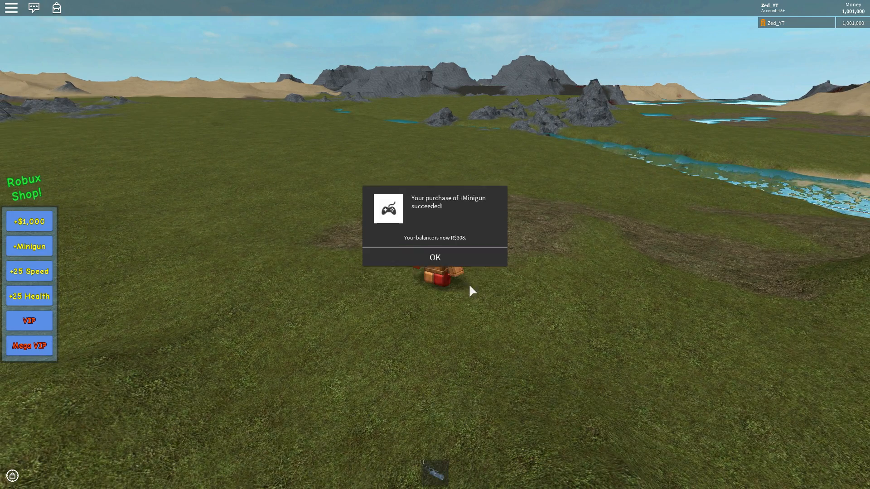
left_click(434, 257)
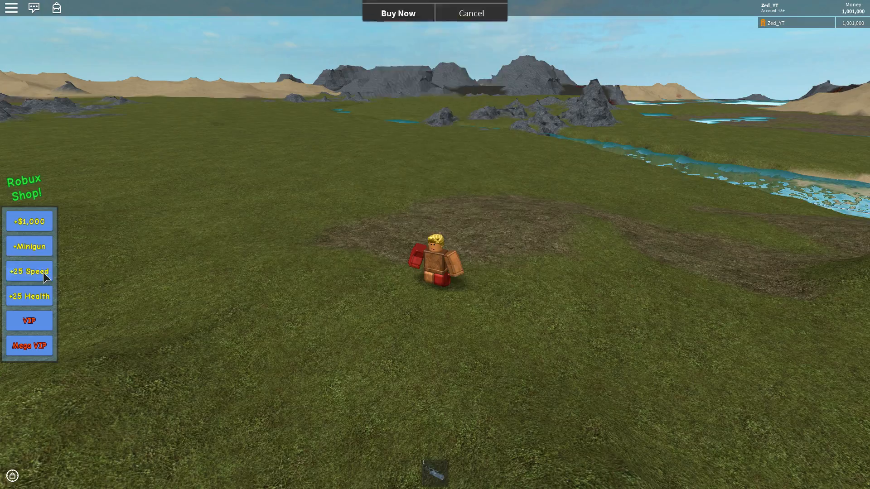
Buy the +10 Speed boost twice, confirming and dismissing each prompt.
left_click(29, 271)
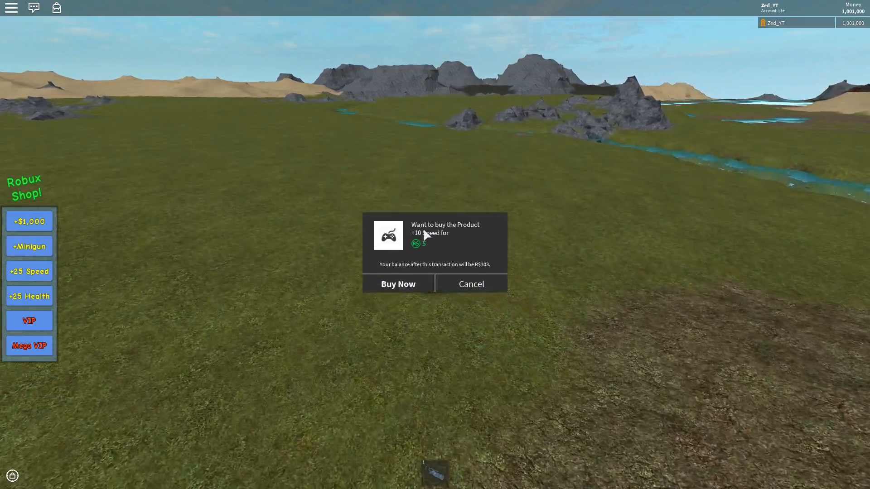
left_click(396, 284)
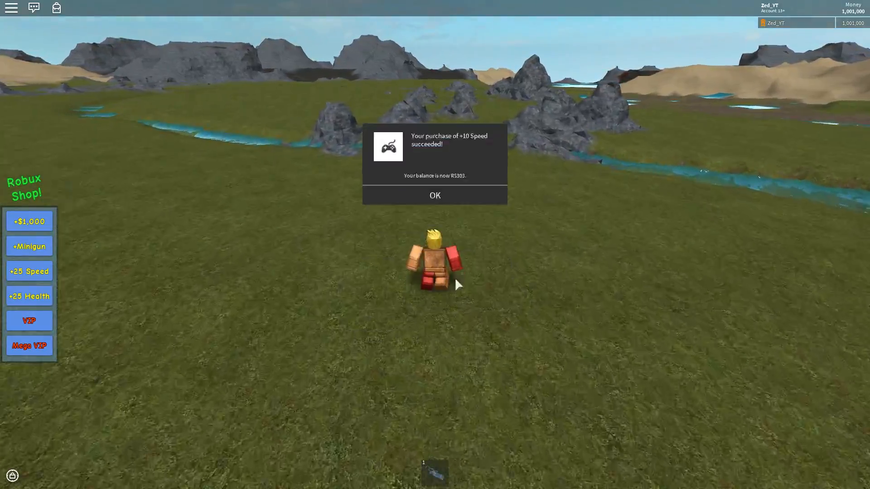
left_click(434, 195)
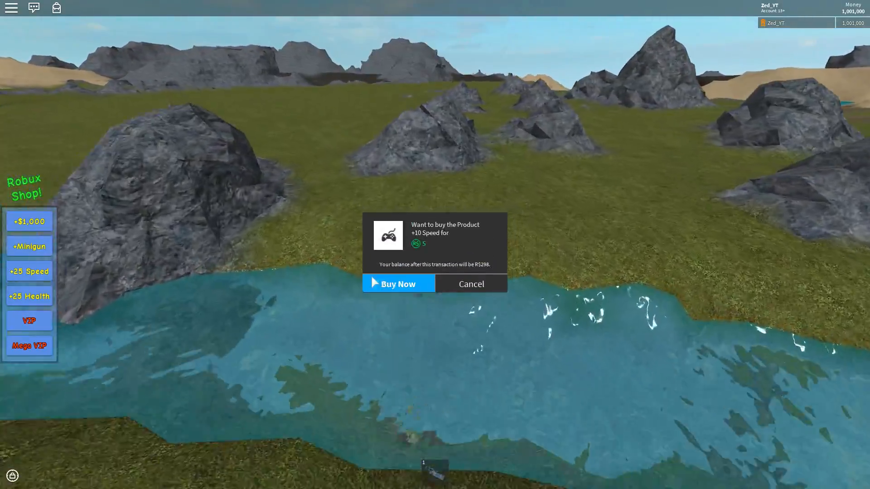
left_click(398, 284)
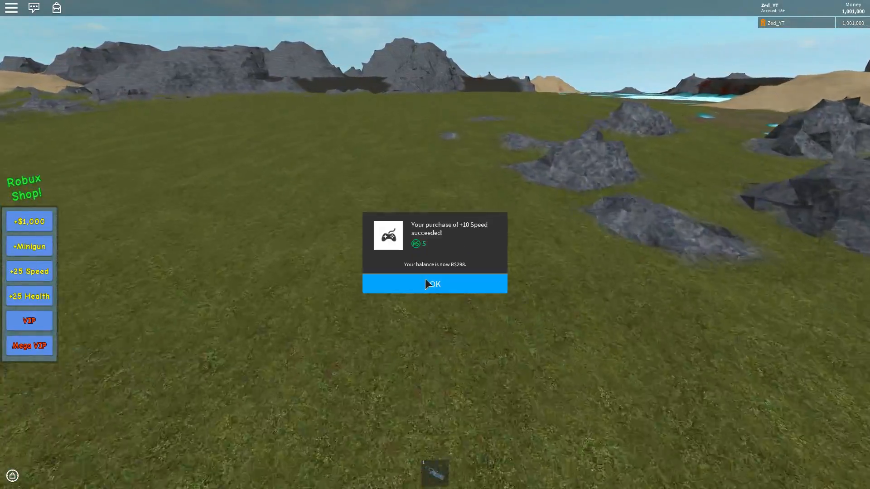
left_click(433, 284)
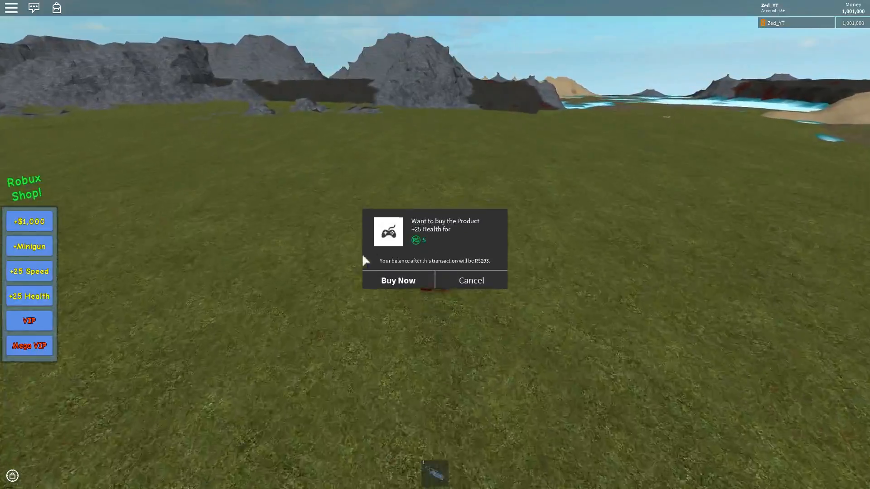
Buy the +25 Health product and dismiss its success message.
left_click(397, 280)
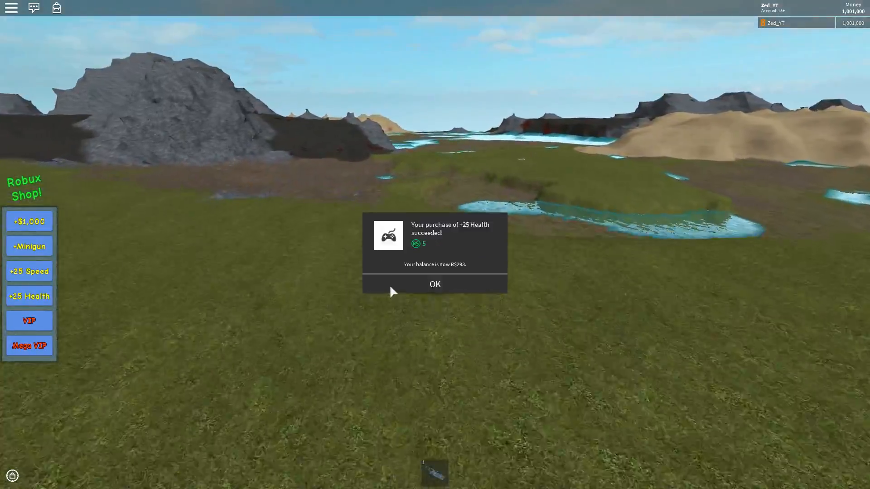
left_click(433, 283)
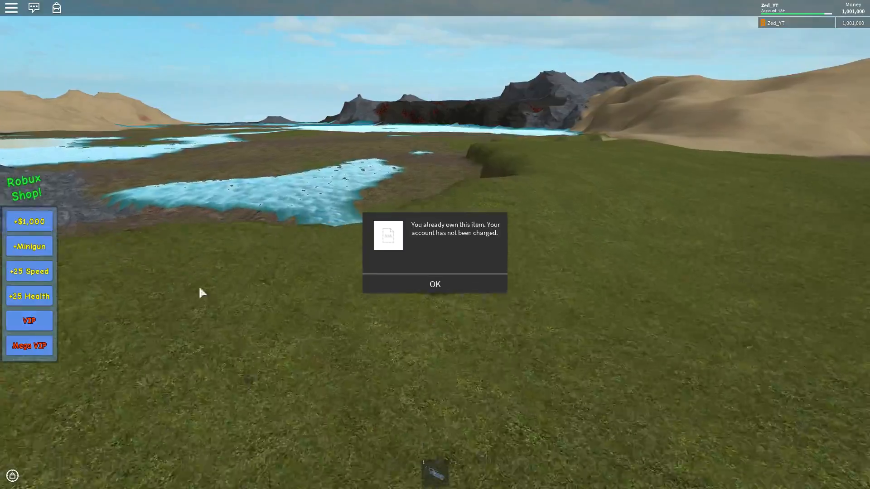
mouse_move(412, 288)
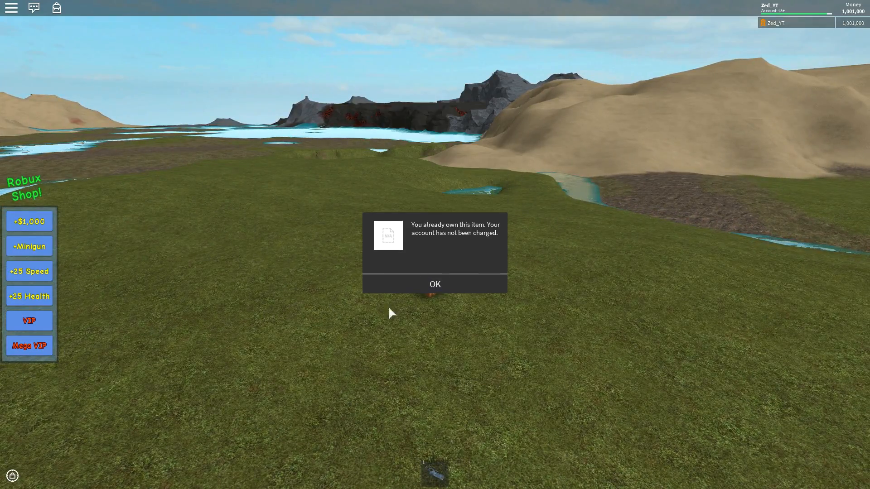
Dismiss the 'You already own this item' not-charged notice.
left_click(434, 283)
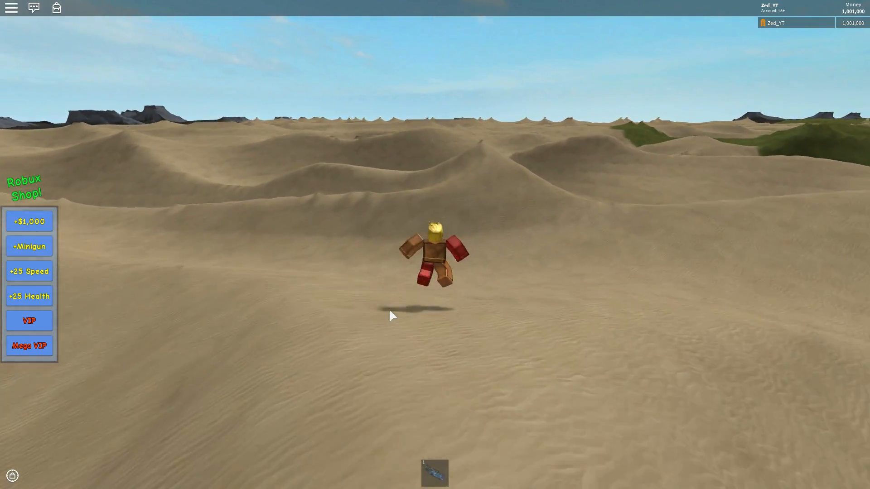
key("f9")
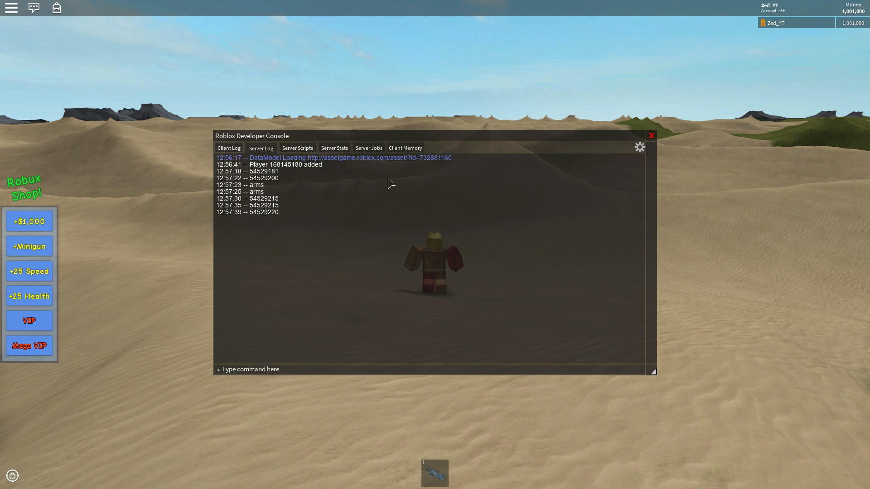
mouse_move(337, 190)
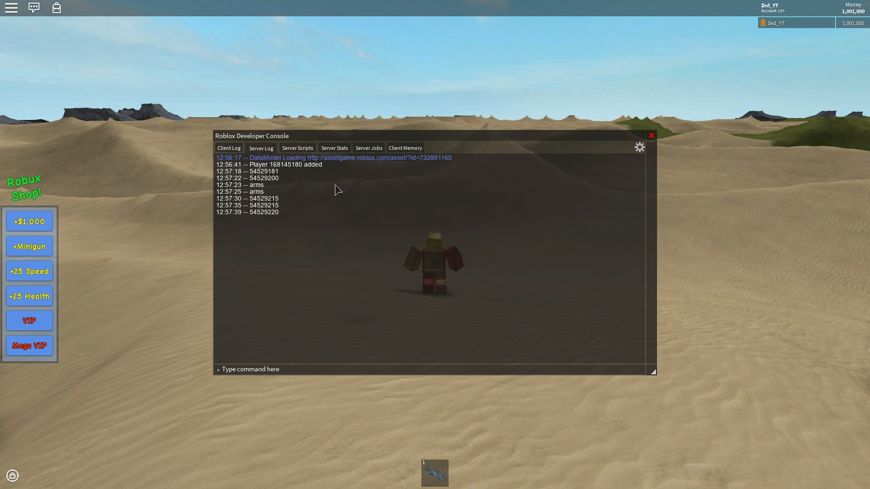
mouse_move(401, 186)
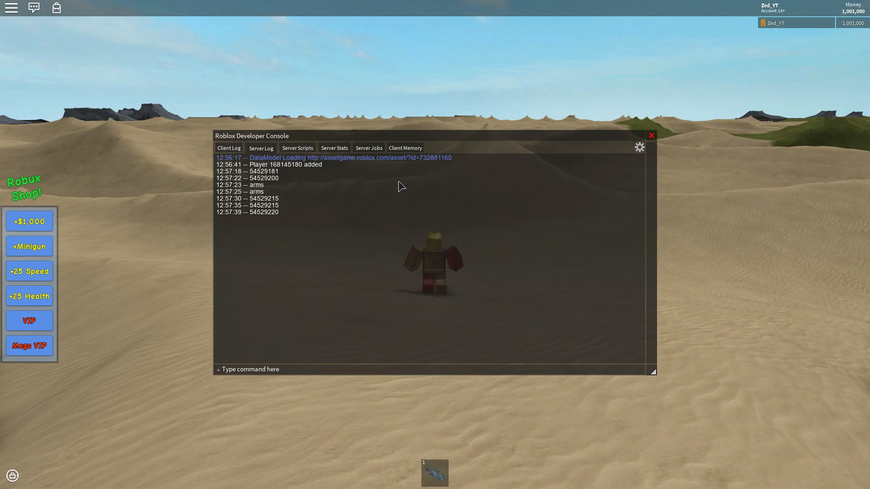
left_click(650, 135)
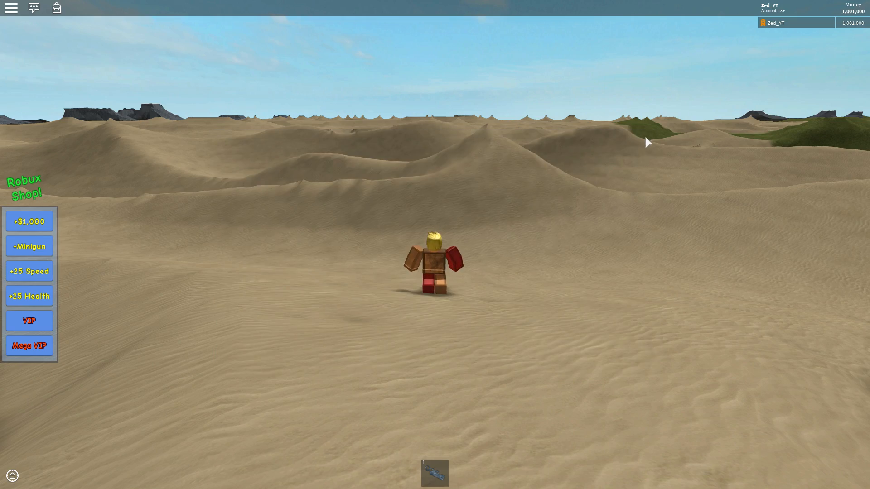